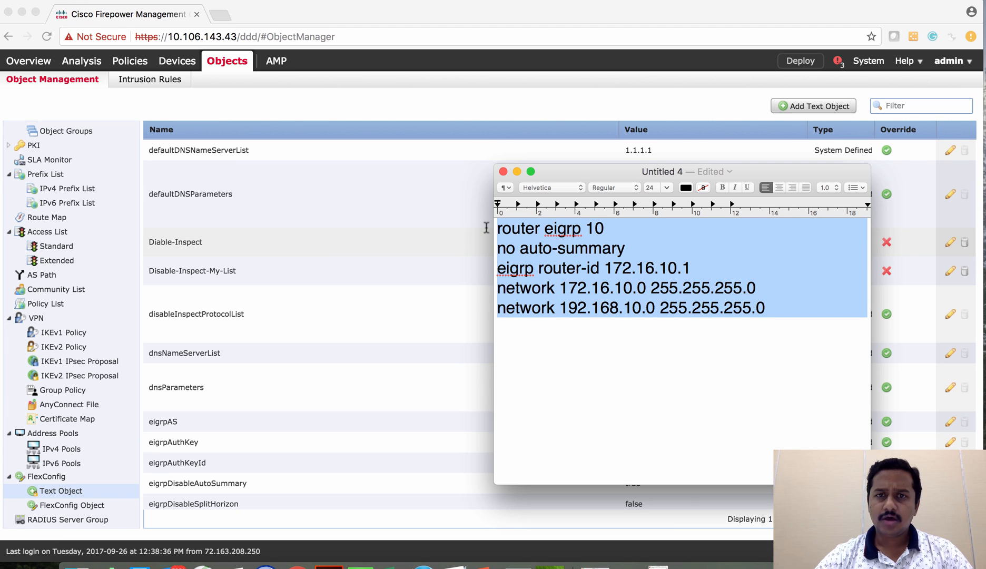
- Review the router-id 172.16.10.1 in the EIGRP notes and return to the text object list
{"action": "left_click", "coordinate": [550, 328]}
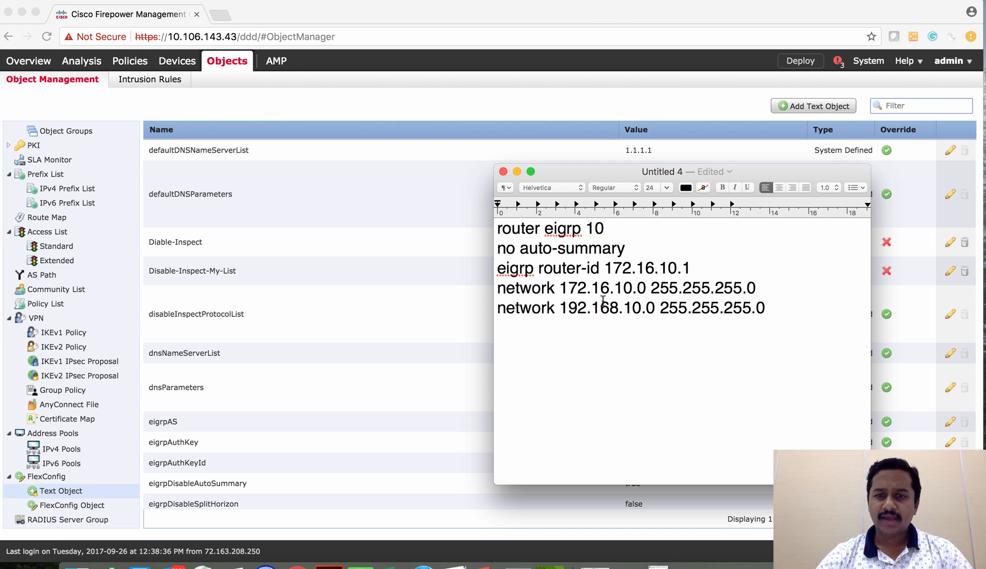
{"action": "double_click", "coordinate": [644, 267]}
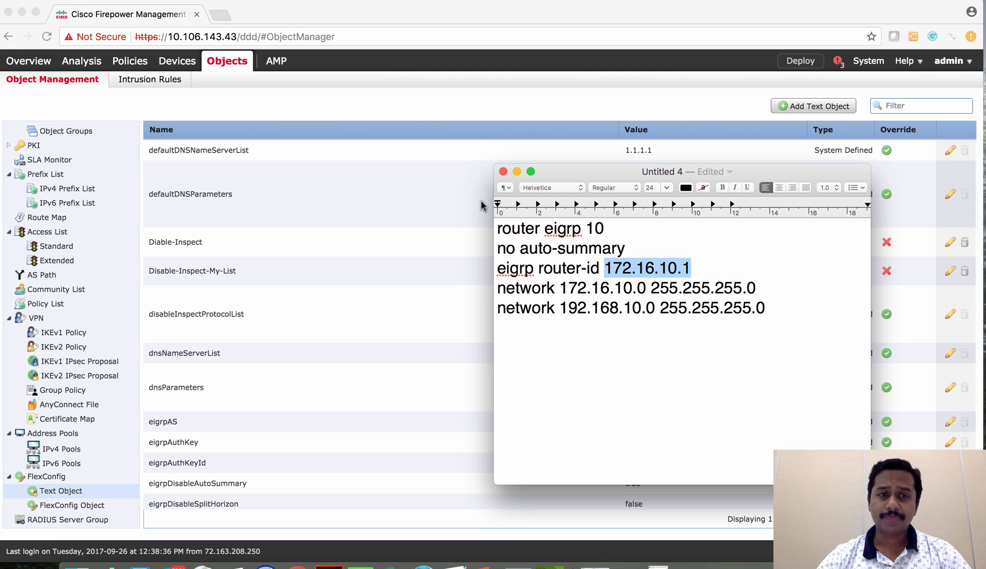
{"action": "mouse_move", "coordinate": [405, 110]}
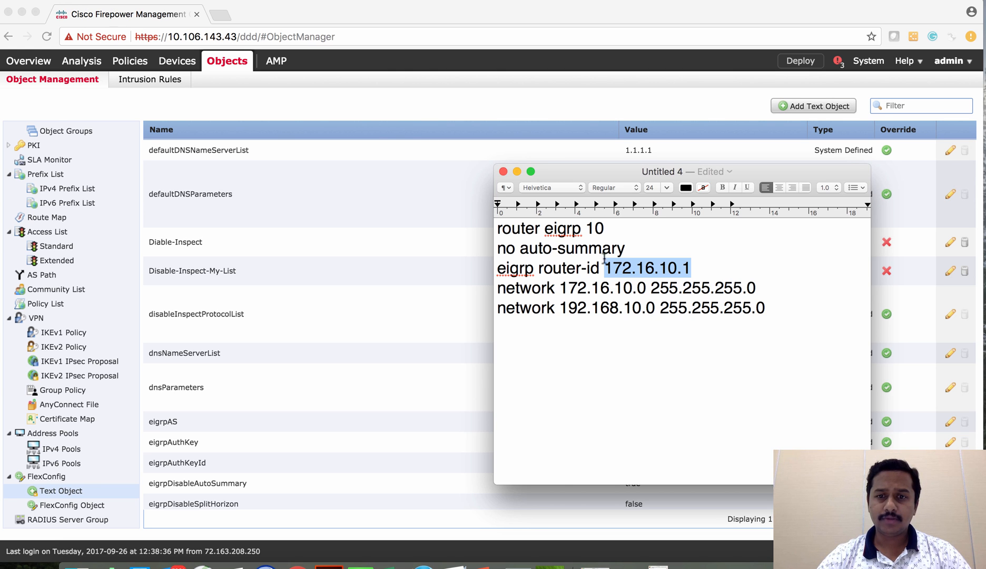
{"action": "double_click", "coordinate": [594, 229]}
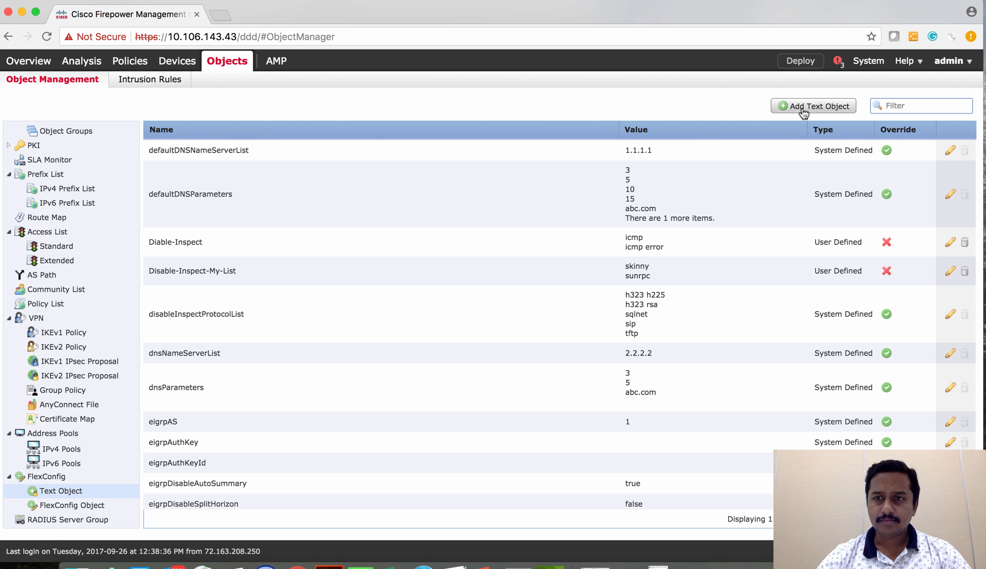
{"action": "mouse_move", "coordinate": [750, 433]}
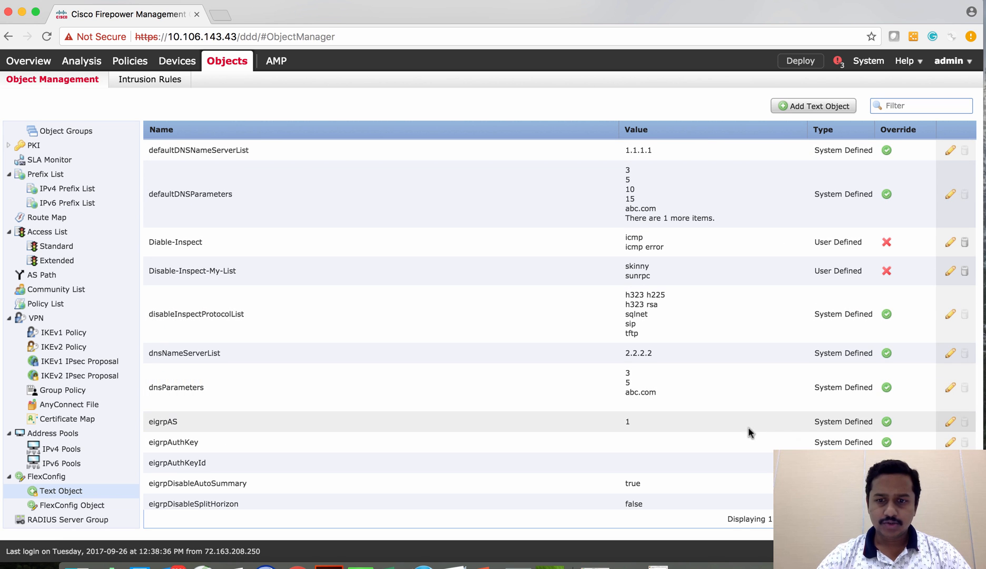
{"action": "mouse_move", "coordinate": [737, 433]}
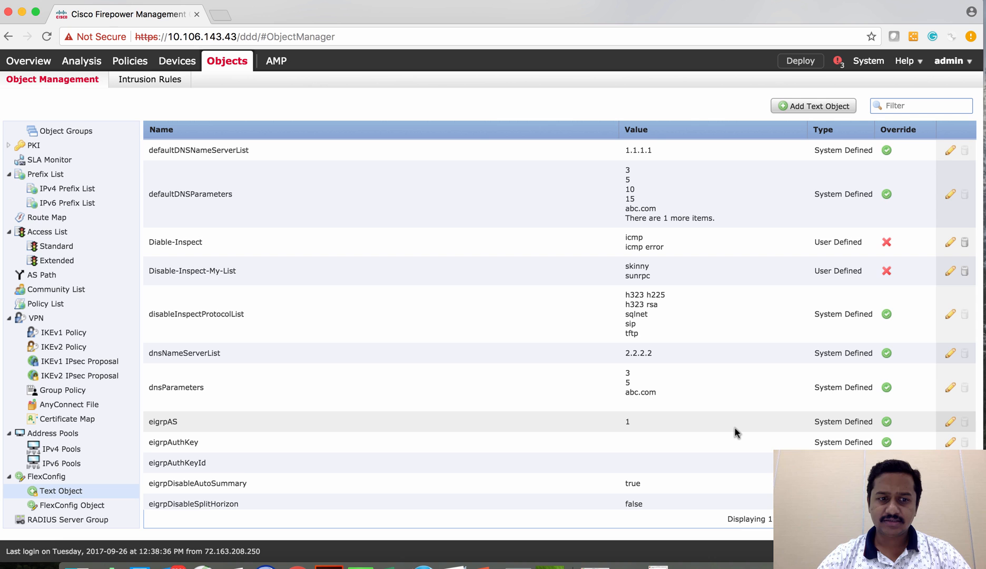
{"action": "mouse_move", "coordinate": [471, 430]}
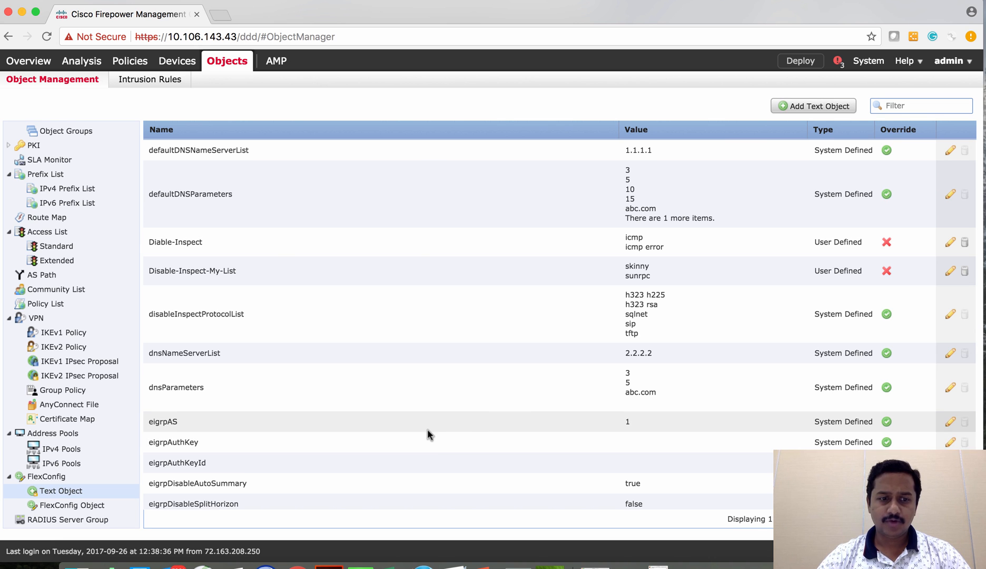
{"action": "mouse_move", "coordinate": [950, 422]}
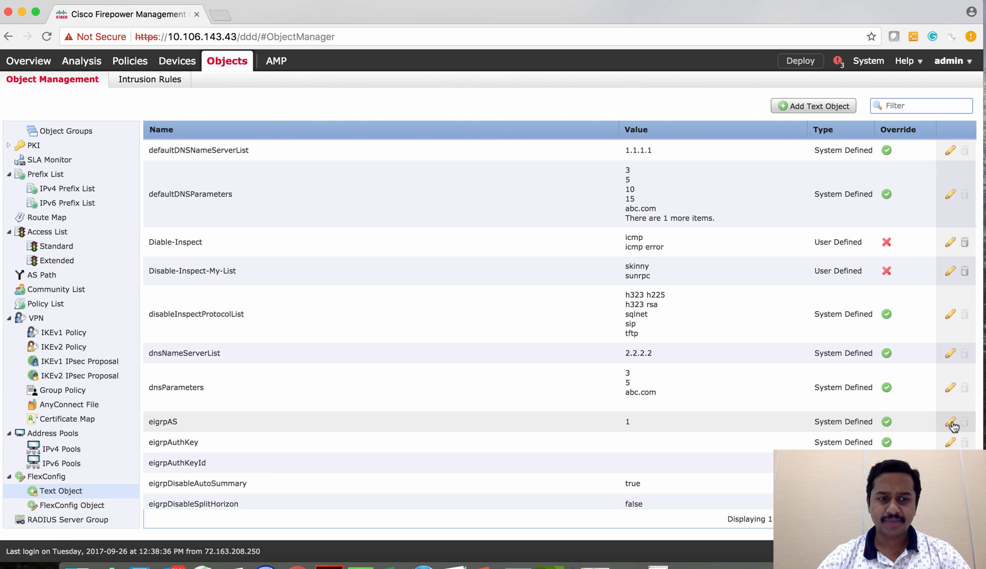
- Set the eigrpAS text object value to 10 and save it
{"action": "left_click", "coordinate": [950, 422]}
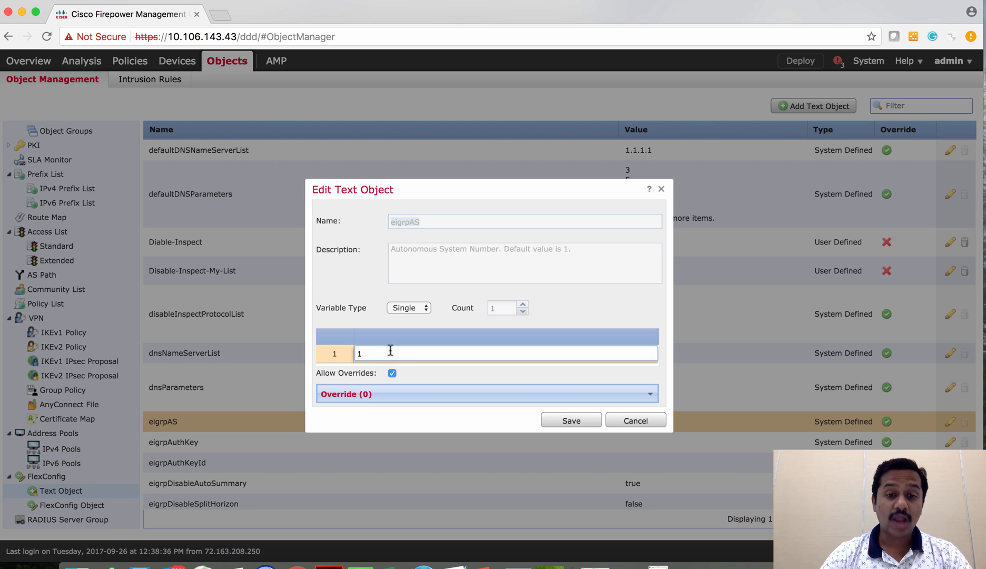
{"action": "type", "text": "0"}
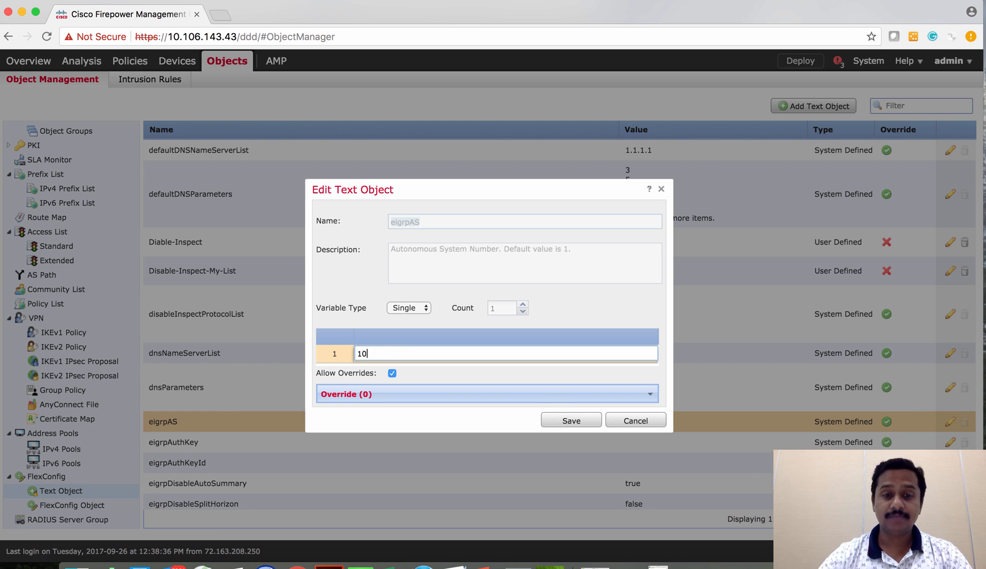
{"action": "left_click", "coordinate": [570, 420]}
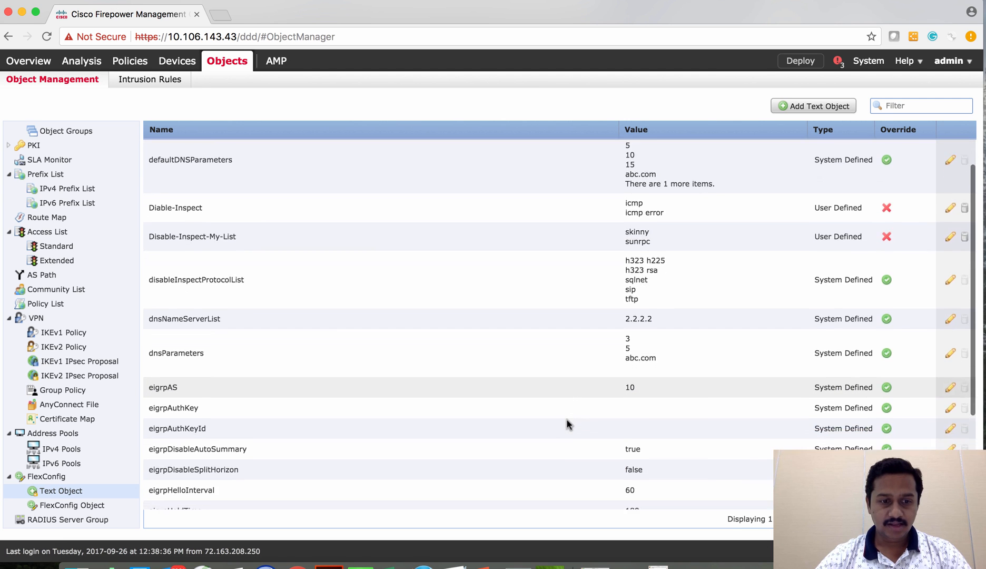
- Set the eigrpRouterId text object to 172.16.10.1 and save it
{"action": "scroll", "scroll_direction": "down", "scroll_amount": 3}
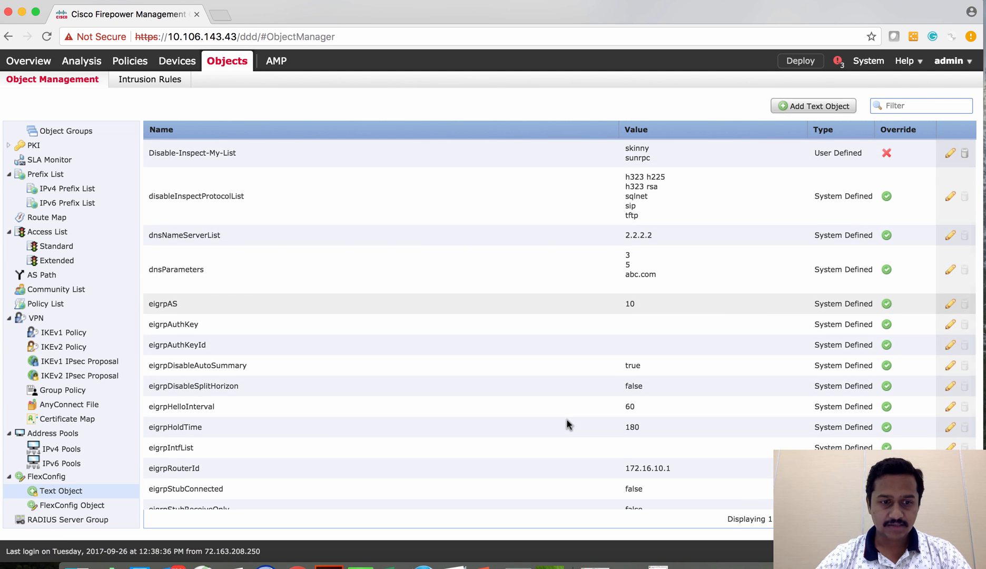
{"action": "mouse_move", "coordinate": [264, 480]}
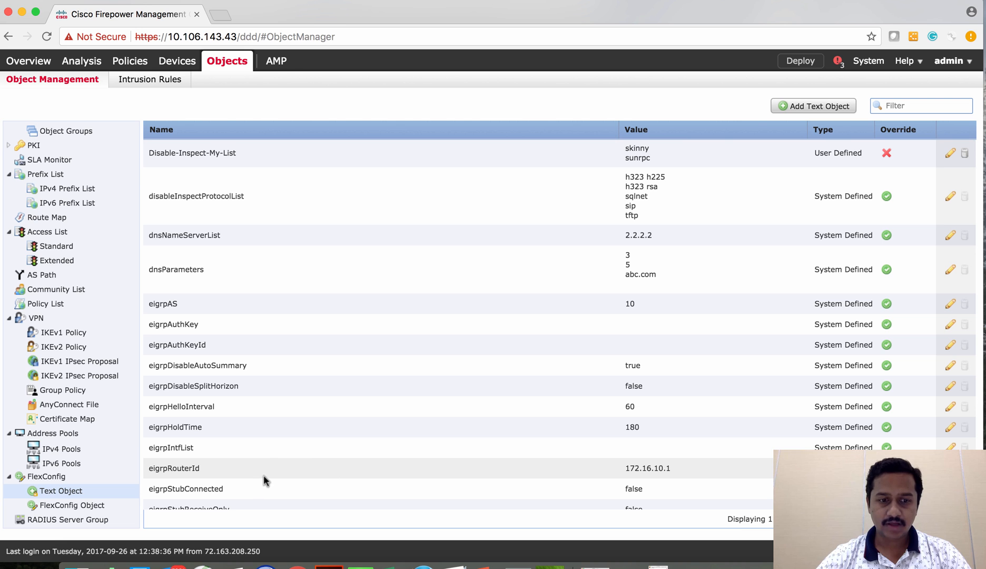
{"action": "mouse_move", "coordinate": [644, 473]}
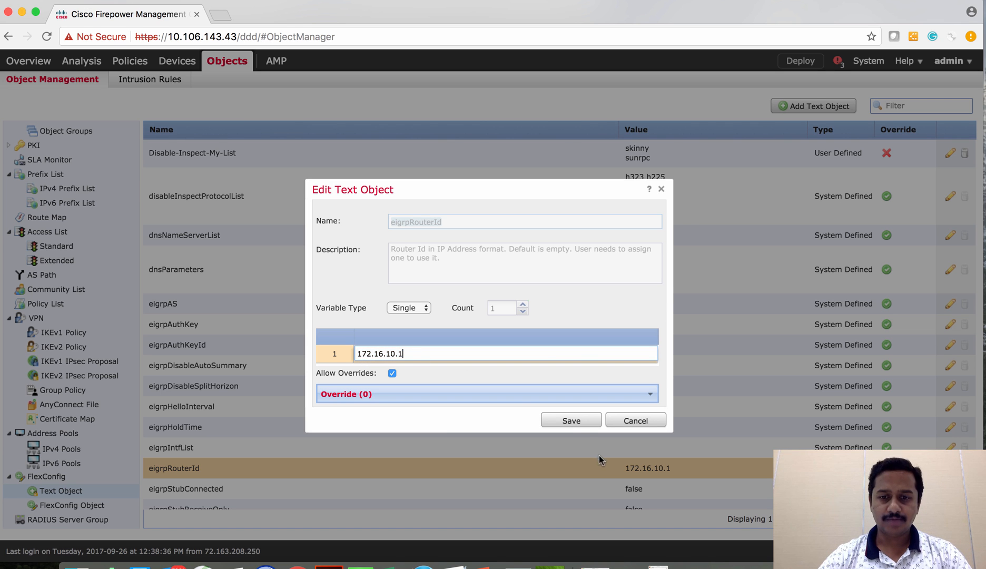
{"action": "left_click", "coordinate": [569, 420]}
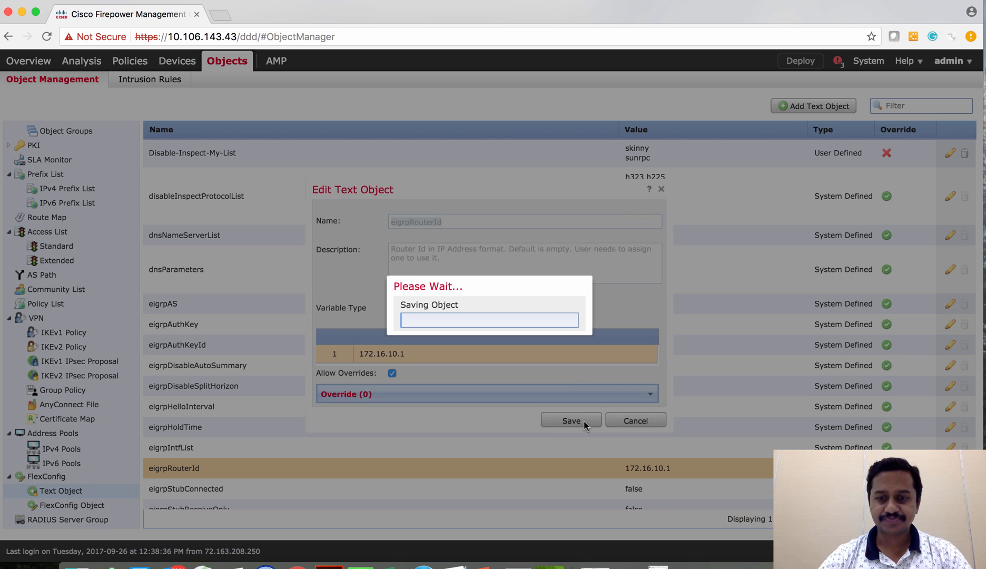
{"action": "left_click", "coordinate": [570, 420]}
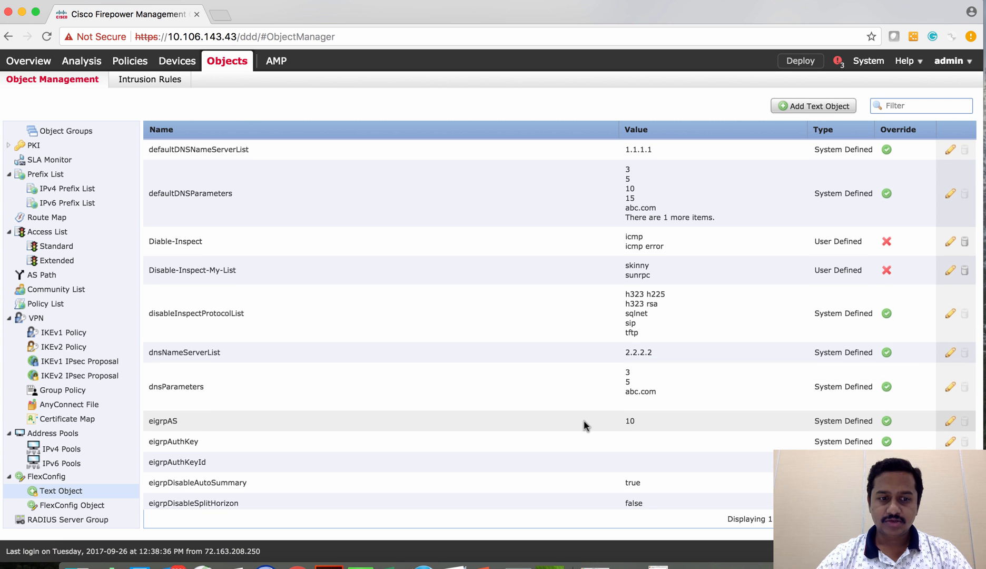
- Create a new multi-value text object named eigrp_NW
{"action": "scroll", "scroll_direction": "down", "scroll_amount": 3}
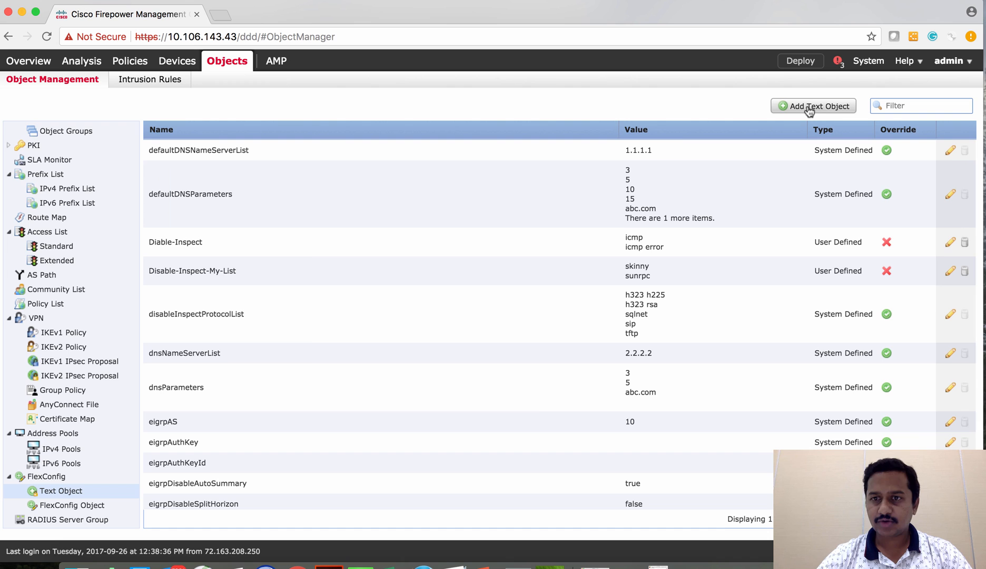
{"action": "left_click", "coordinate": [812, 105]}
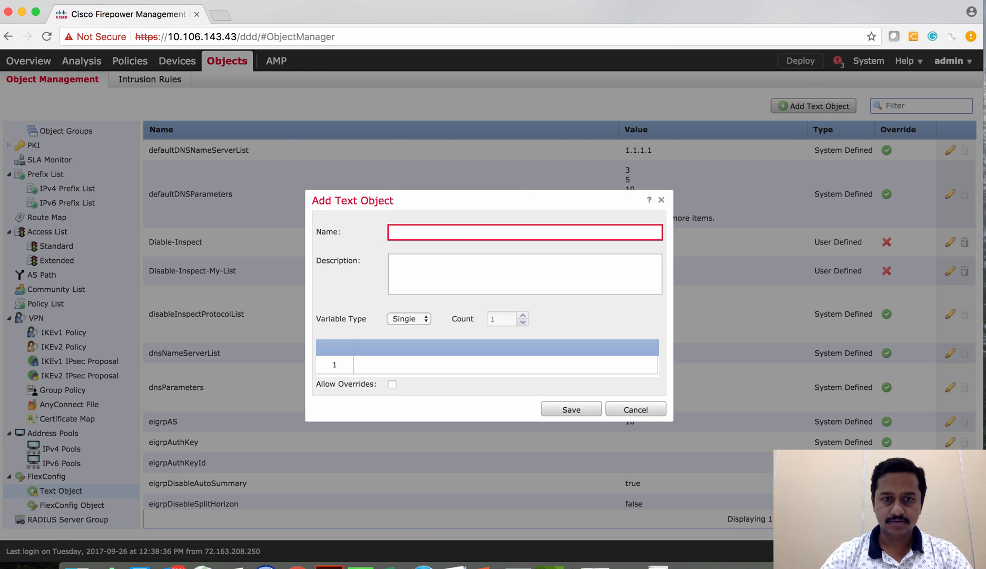
{"action": "type", "text": "EI"}
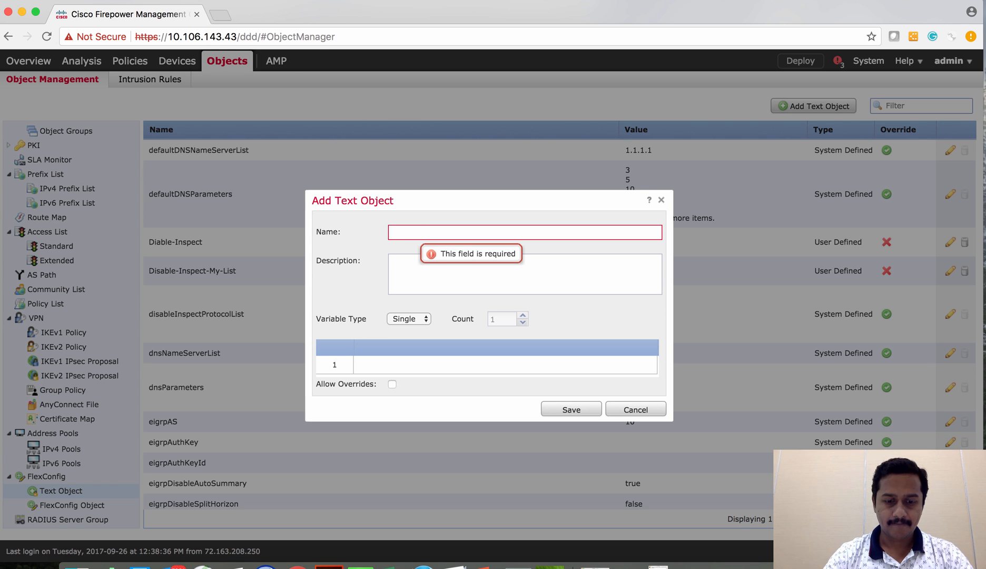
{"action": "type", "text": "eigrp_NW"}
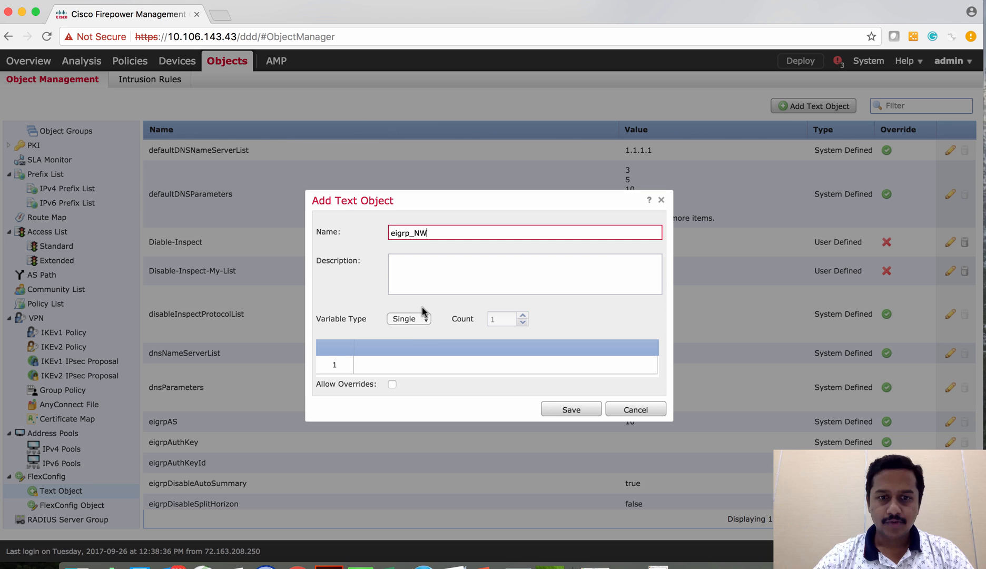
{"action": "left_click", "coordinate": [408, 319]}
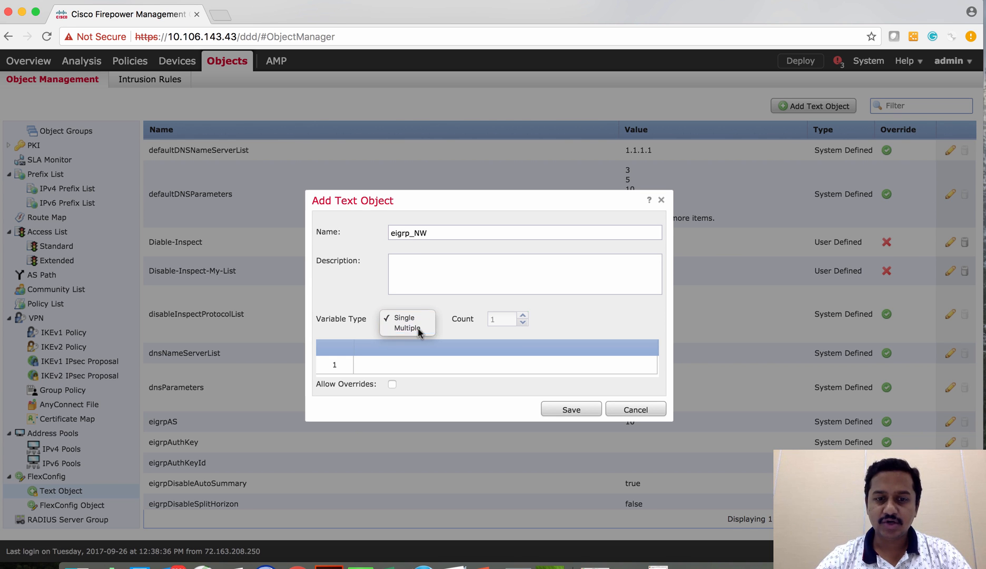
{"action": "left_click", "coordinate": [408, 327]}
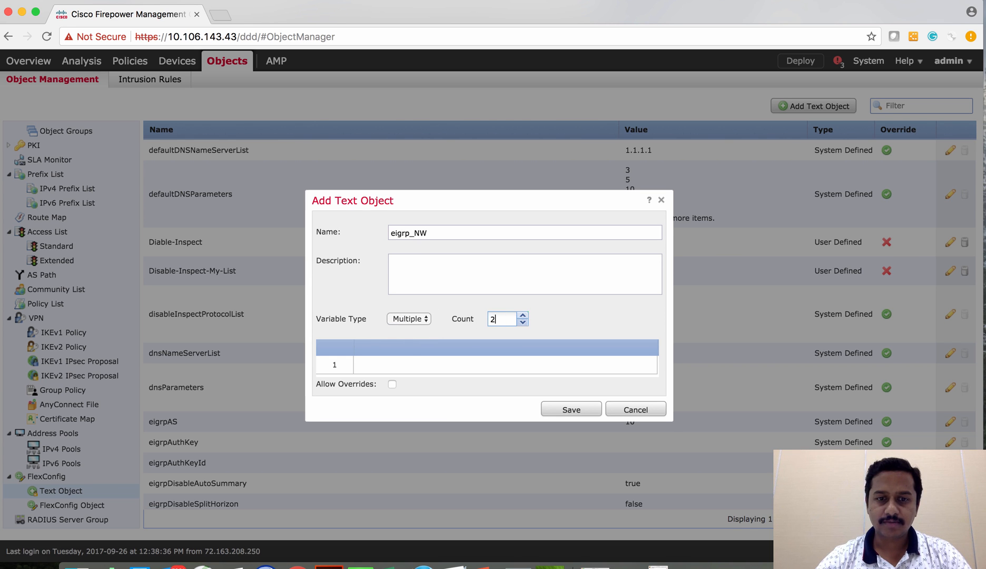
- Enter networks 172.16.10.0 and 192.168.10.0 with 255.255.255.0 masks and save eigrp_NW
{"action": "left_click", "coordinate": [519, 315]}
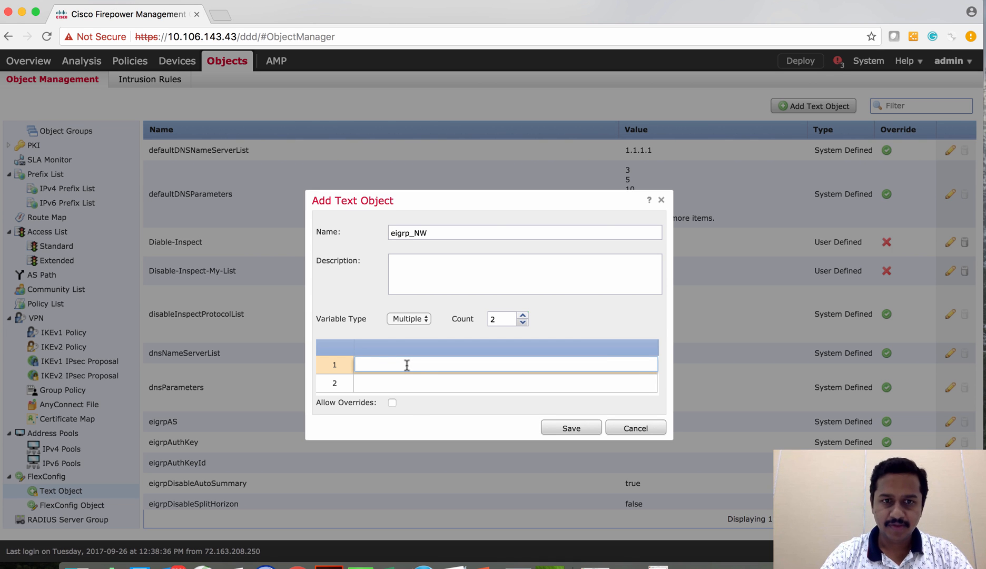
{"action": "type", "text": "172.16.10.0"}
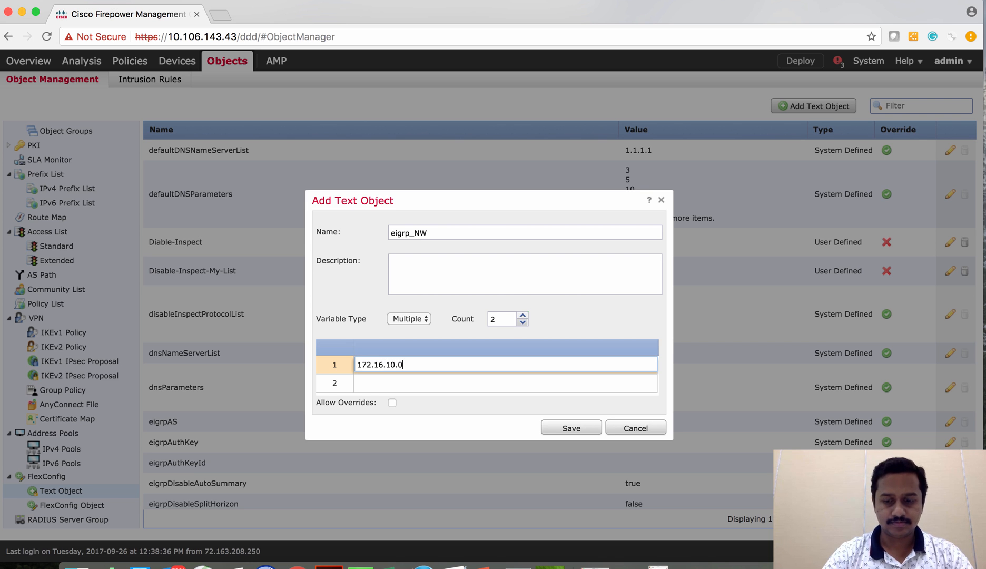
{"action": "type", "text": "255.255.255.0"}
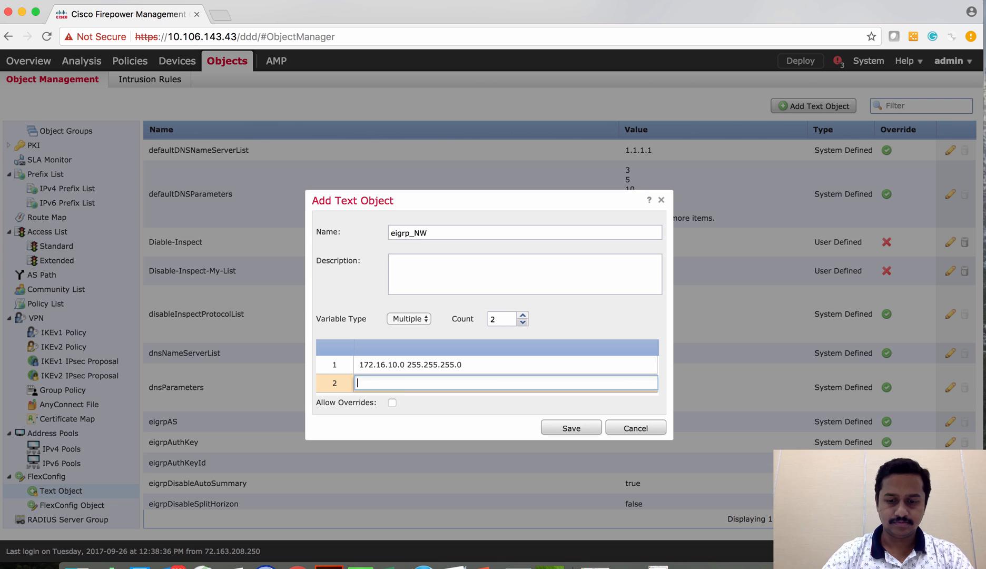
{"action": "type", "text": "192.168.10.0 255.255.255.0"}
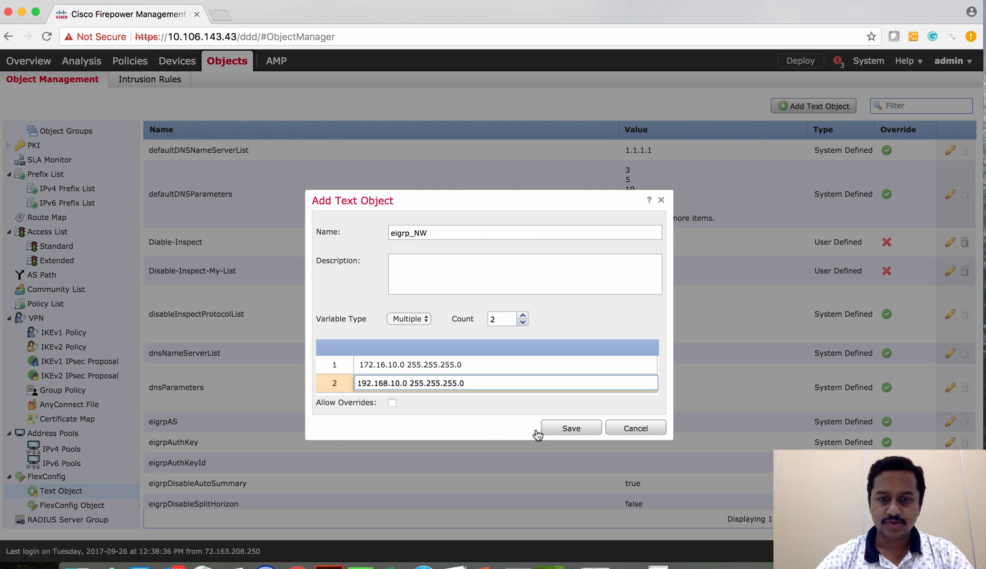
{"action": "left_click", "coordinate": [570, 427]}
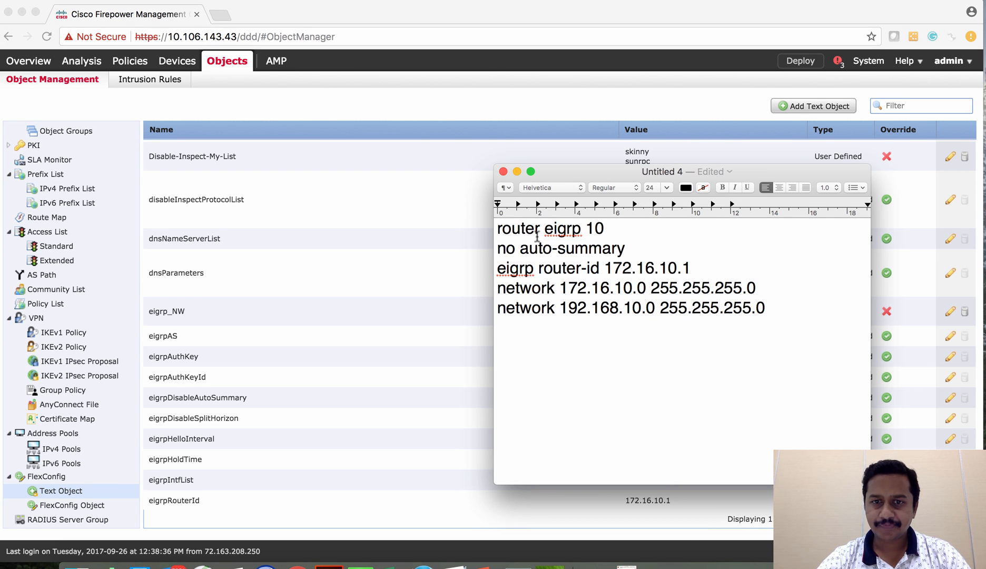
{"action": "double_click", "coordinate": [592, 229]}
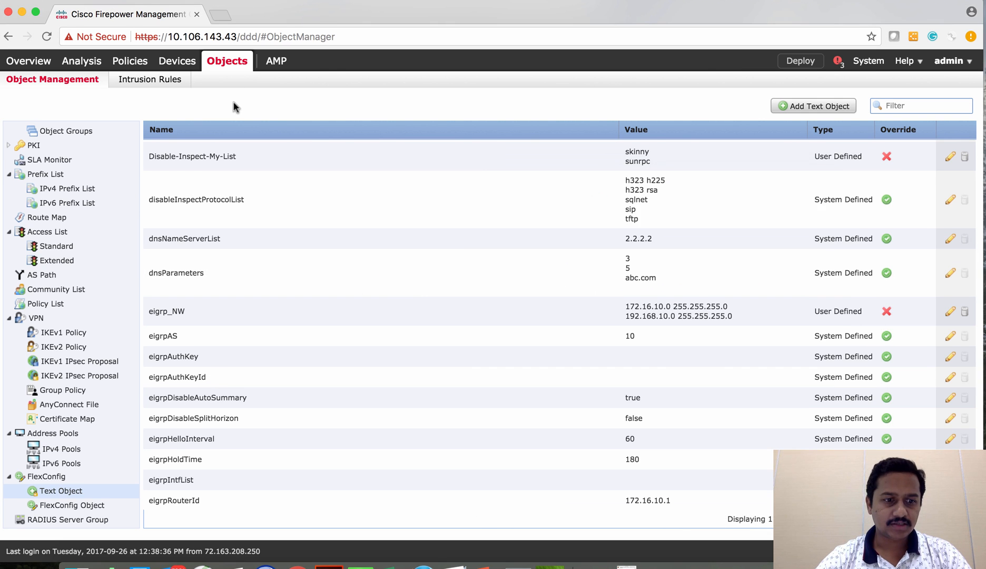
- Copy Eigrp_Configure as My_Eigrp_Configure and locate the eigrpAS variable in its script
{"action": "left_click", "coordinate": [70, 504]}
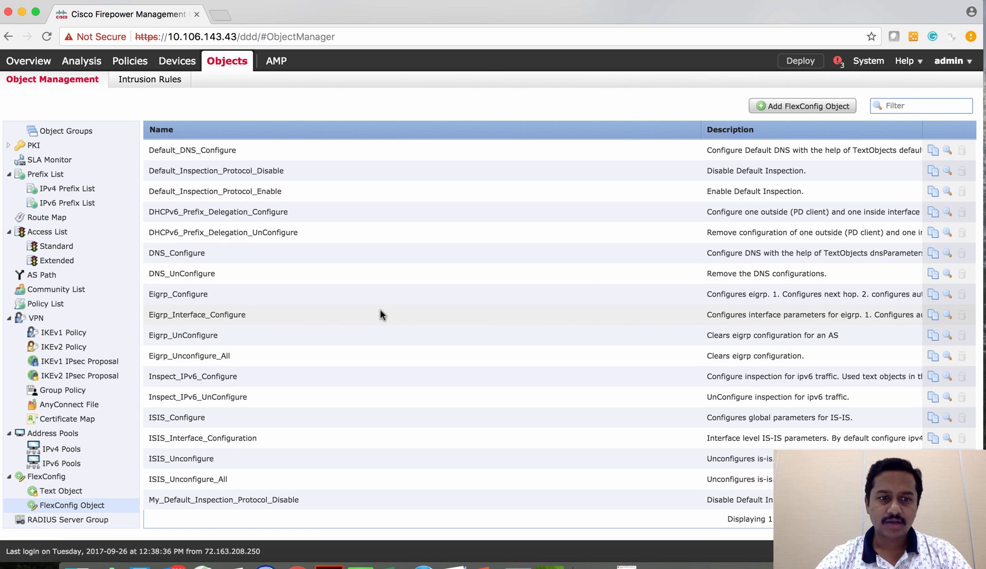
{"action": "mouse_move", "coordinate": [906, 294]}
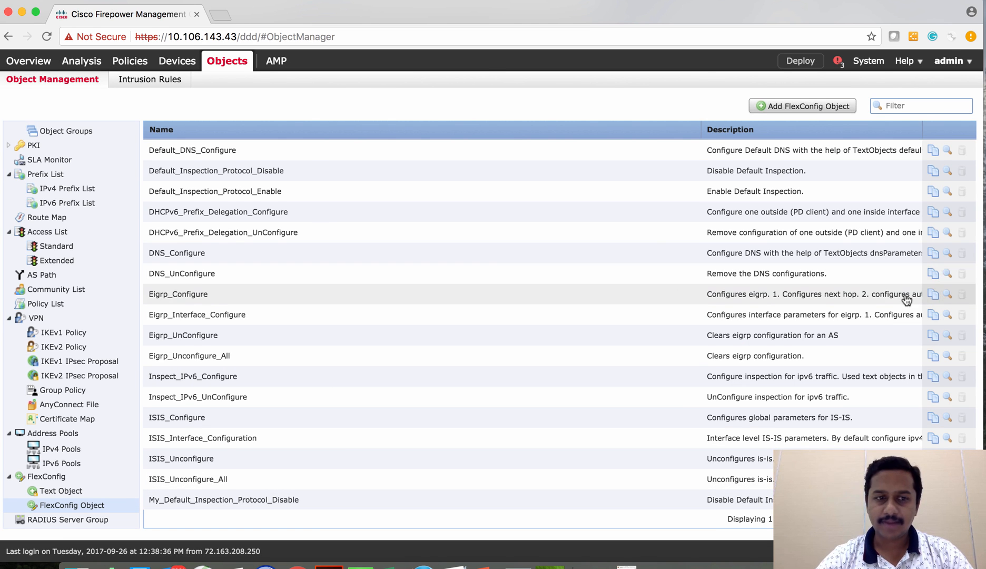
{"action": "mouse_move", "coordinate": [936, 301]}
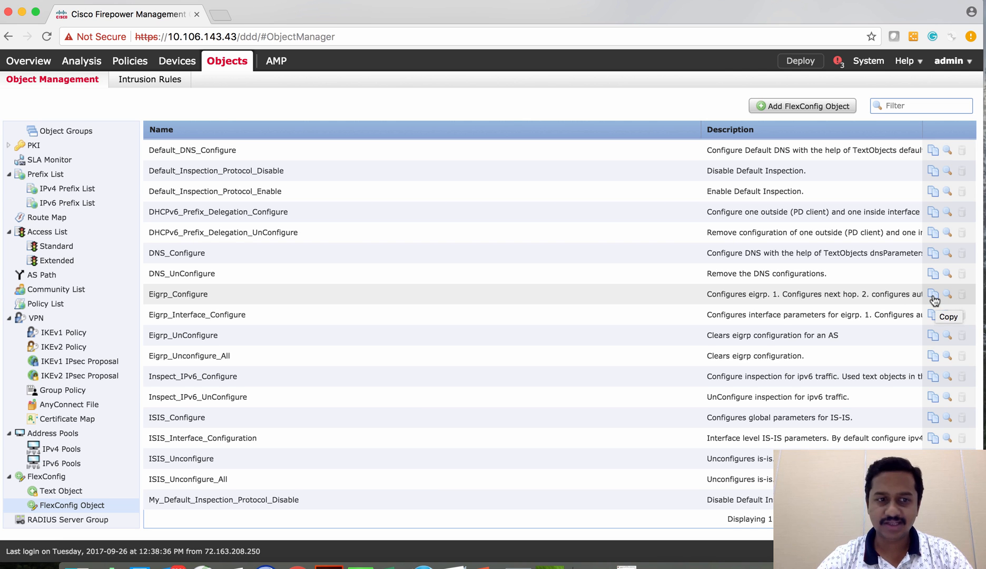
{"action": "mouse_move", "coordinate": [252, 314]}
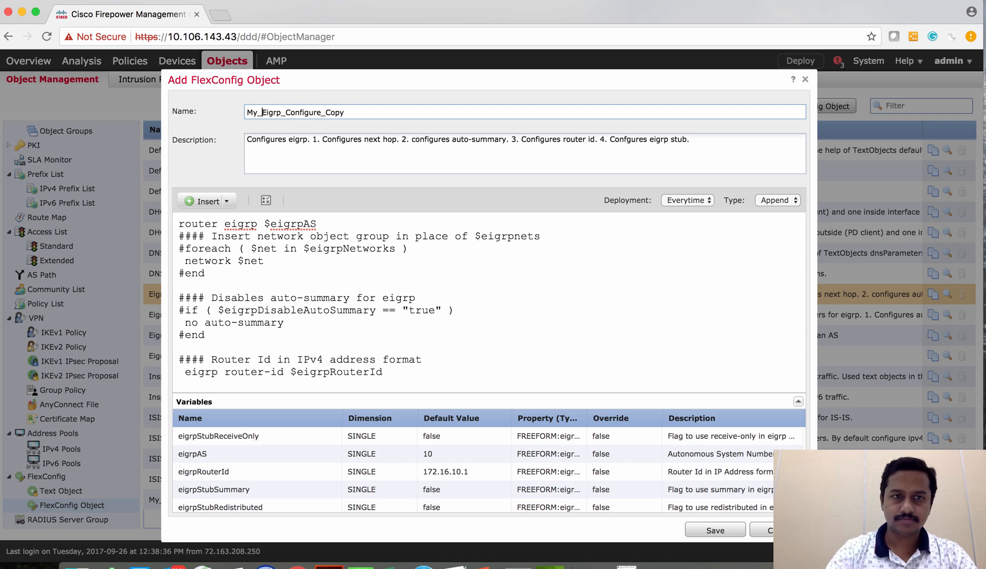
{"action": "double_click", "coordinate": [332, 112]}
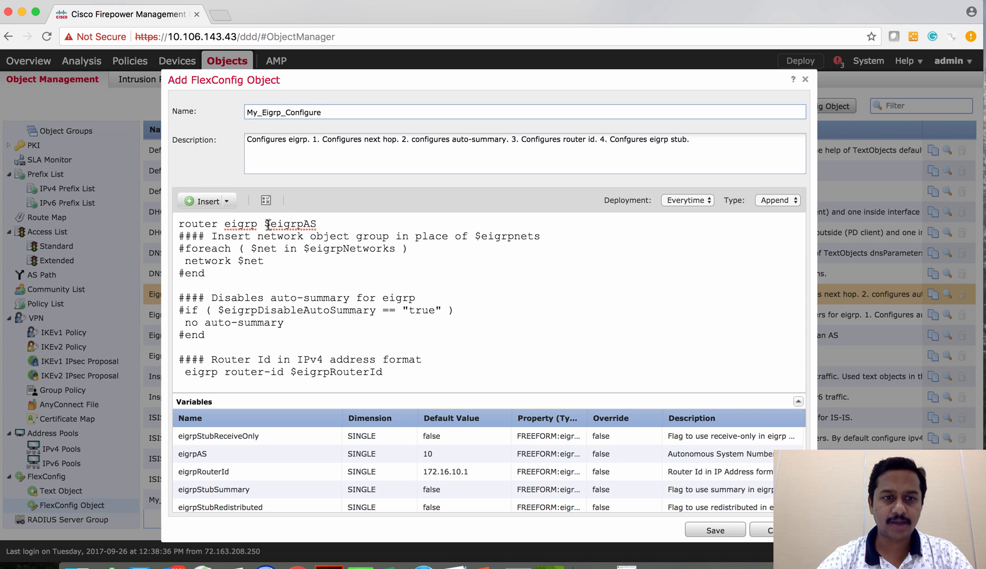
{"action": "double_click", "coordinate": [290, 224]}
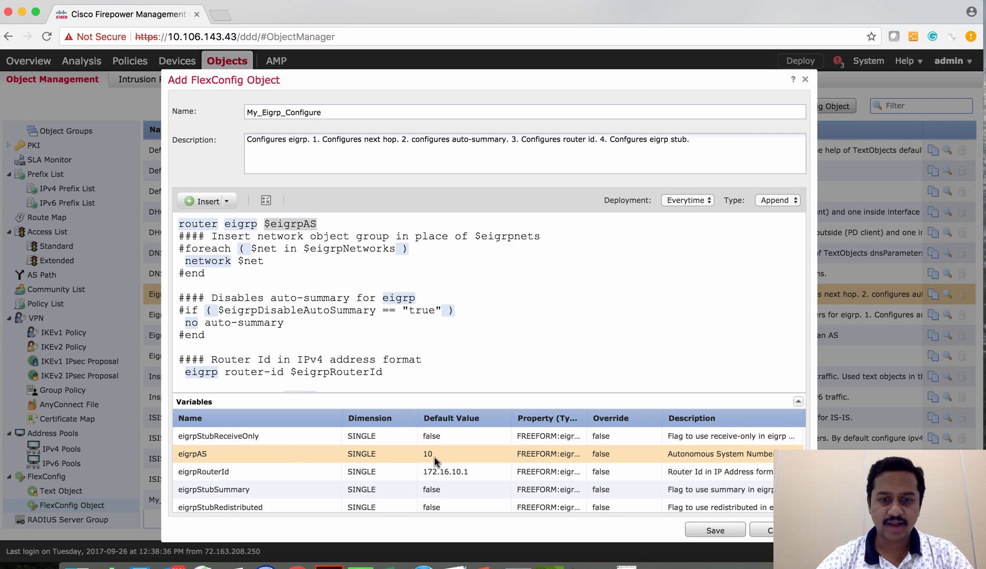
{"action": "mouse_move", "coordinate": [317, 268]}
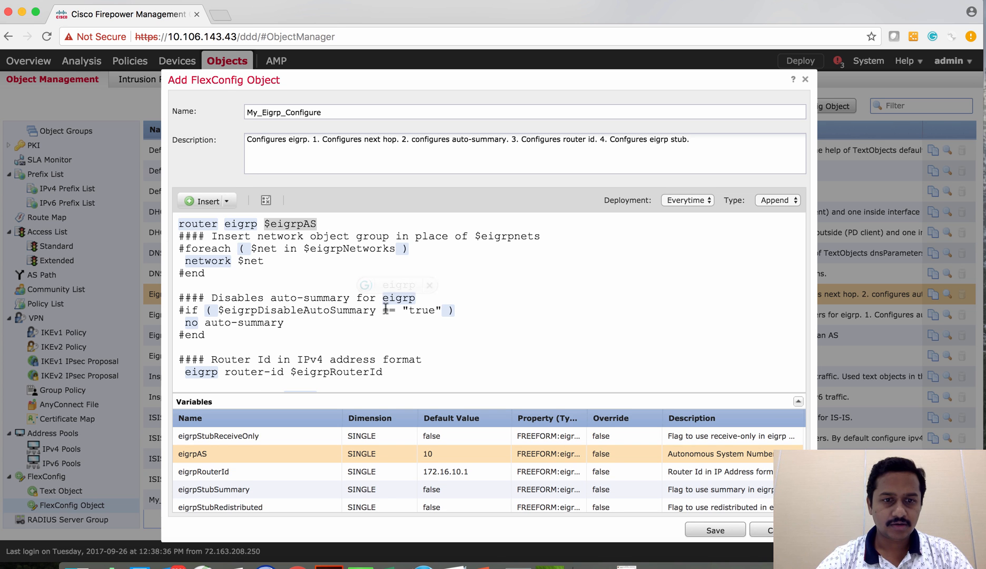
{"action": "scroll", "scroll_direction": "down", "scroll_amount": 3}
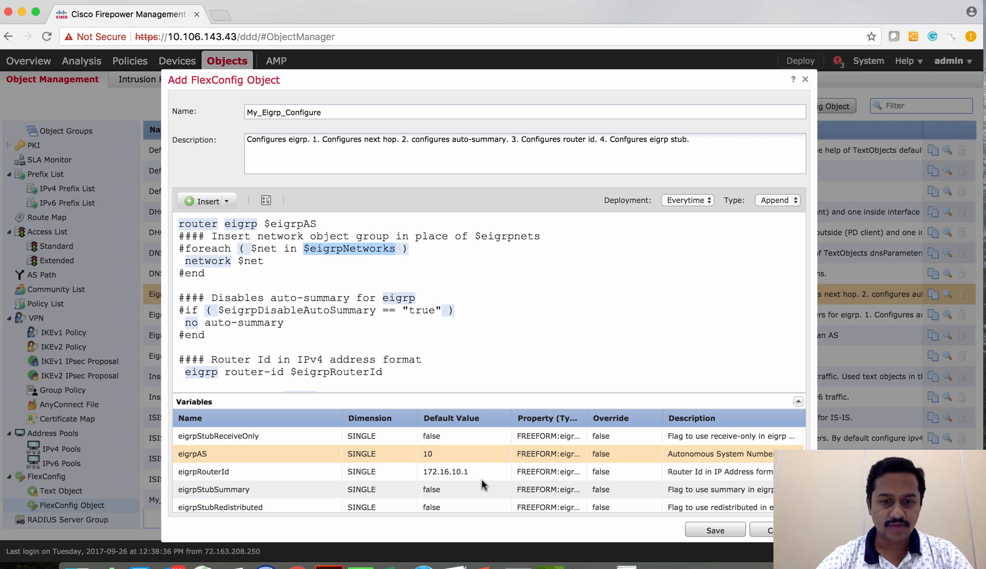
- Insert text object variable eigrp-Network bound to eigrp_NW into the script
{"action": "left_click", "coordinate": [225, 201]}
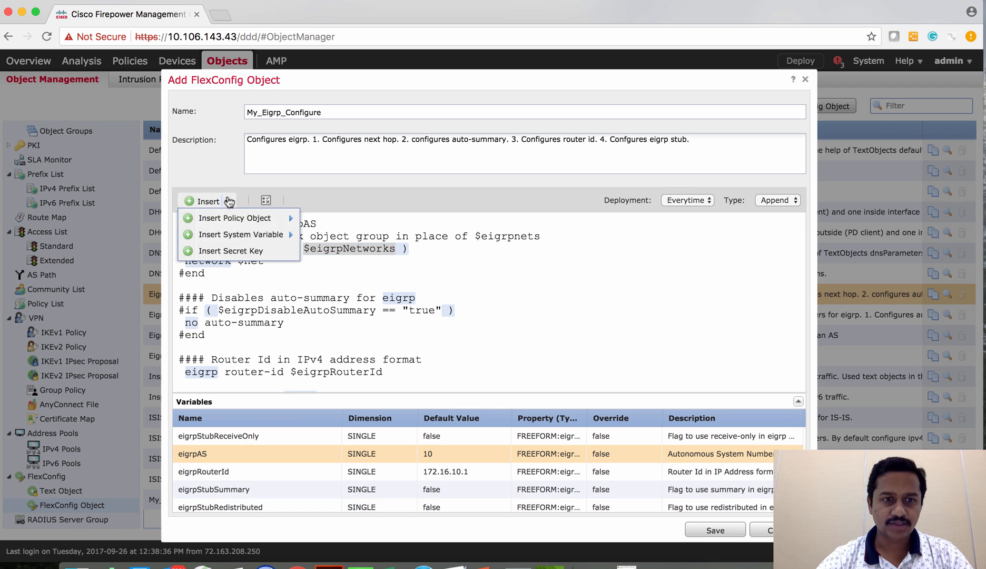
{"action": "left_click", "coordinate": [235, 217]}
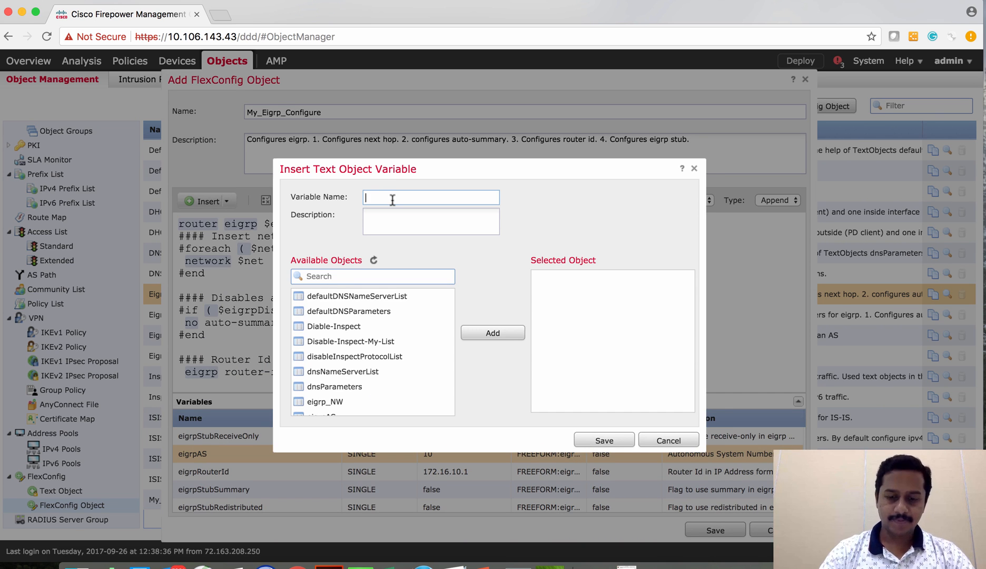
{"action": "type", "text": "eigrp-Network"}
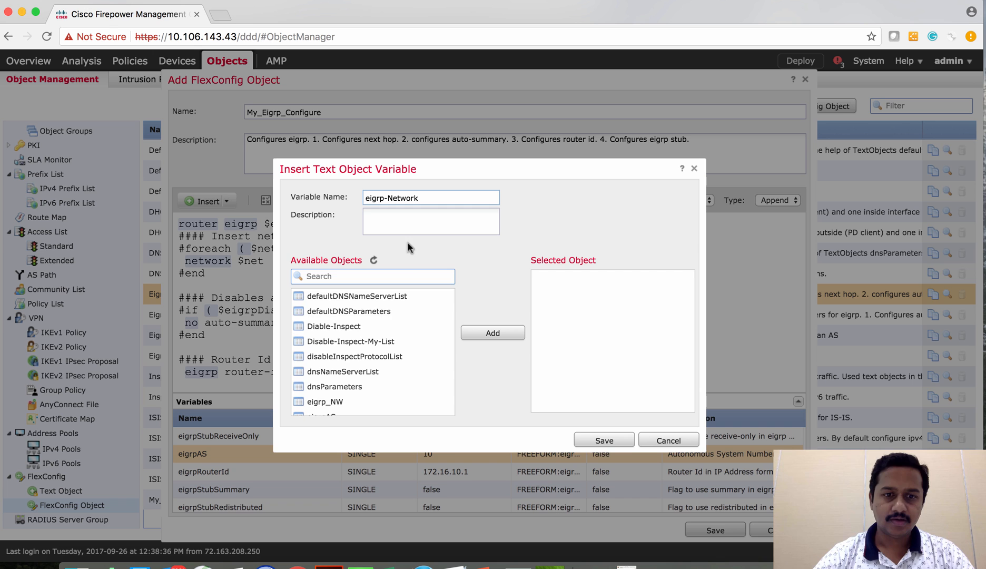
{"action": "scroll", "scroll_direction": "down", "scroll_amount": 3}
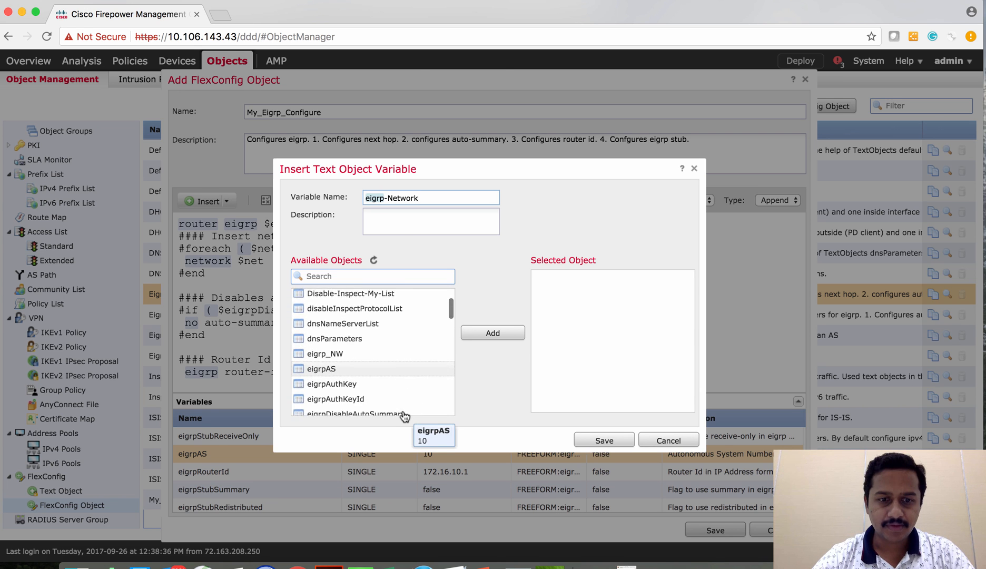
{"action": "scroll", "scroll_direction": "down", "scroll_amount": 3}
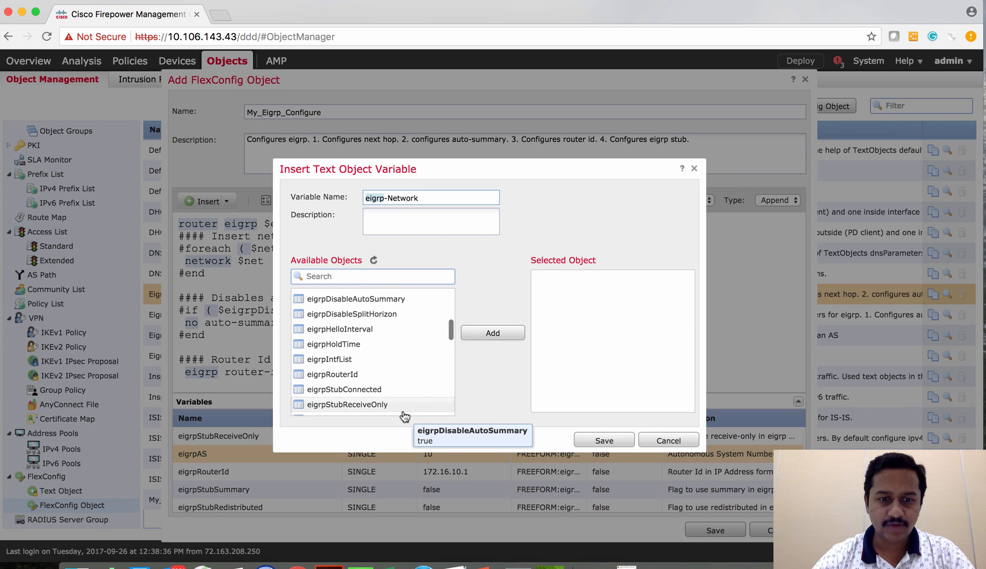
{"action": "scroll", "scroll_direction": "down", "scroll_amount": 3}
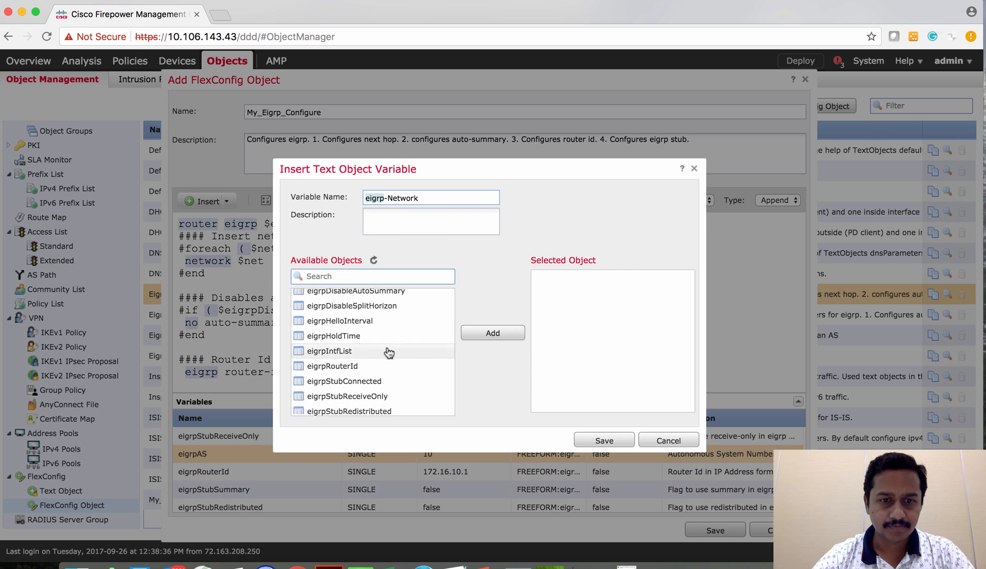
{"action": "scroll", "scroll_direction": "down", "scroll_amount": 3}
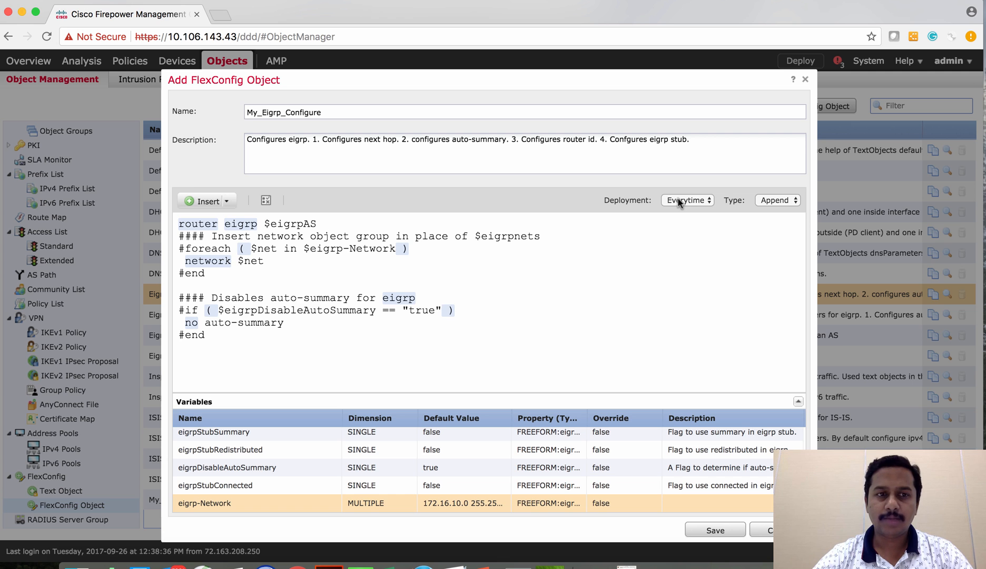
- Keep deployment at Everytime with type Append and save My_Eigrp_Configure
{"action": "left_click", "coordinate": [686, 201]}
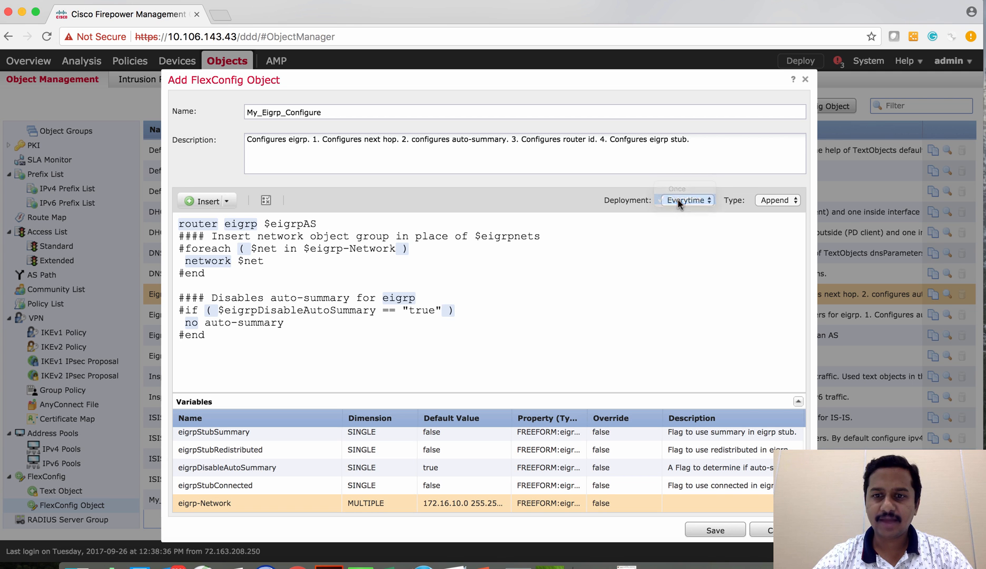
{"action": "left_click", "coordinate": [685, 200]}
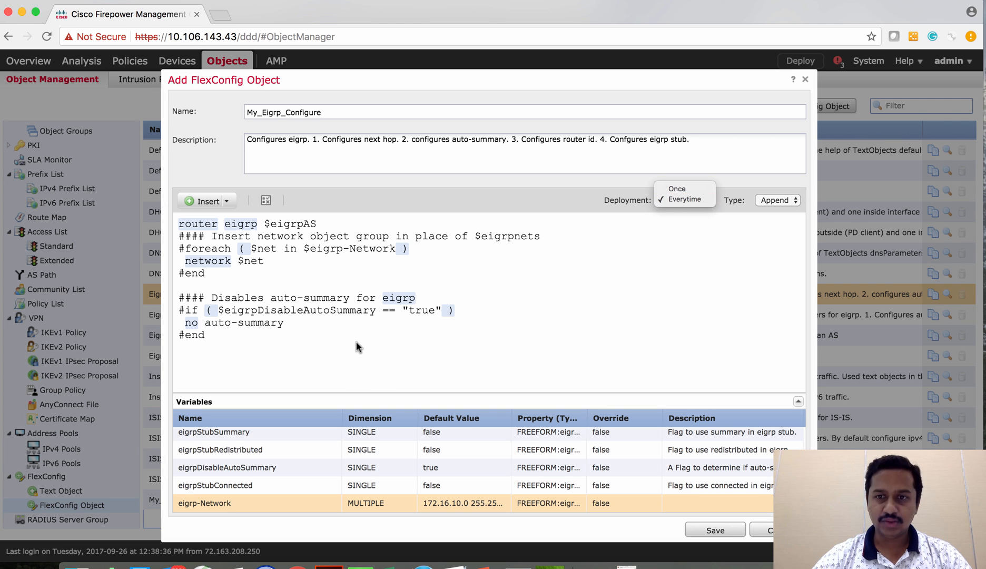
{"action": "left_click", "coordinate": [683, 200]}
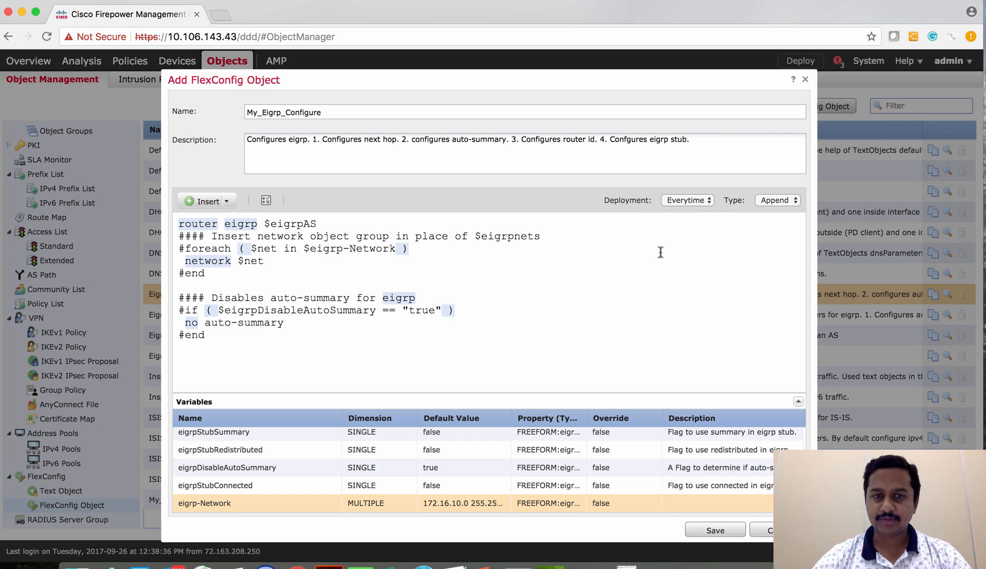
{"action": "mouse_move", "coordinate": [500, 349]}
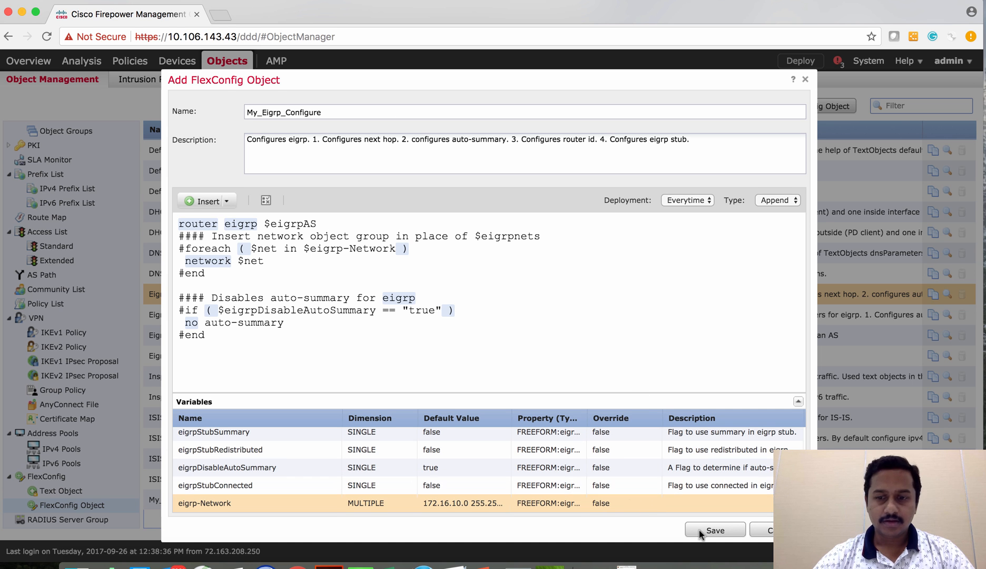
{"action": "left_click", "coordinate": [714, 530]}
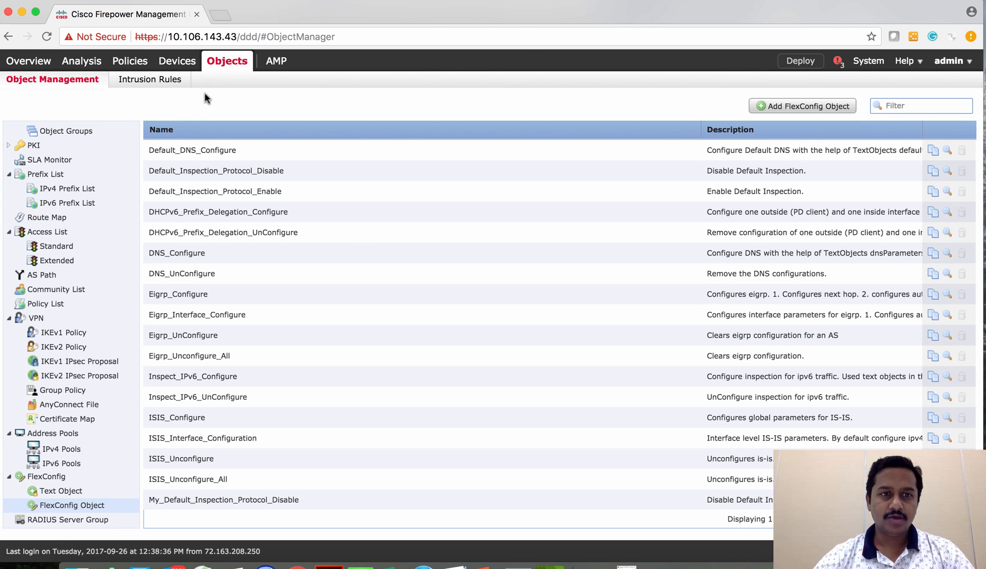
- Append My_Eigrp_Configure to the device FlexConfig policy, save it, and start a config preview
{"action": "left_click", "coordinate": [177, 60]}
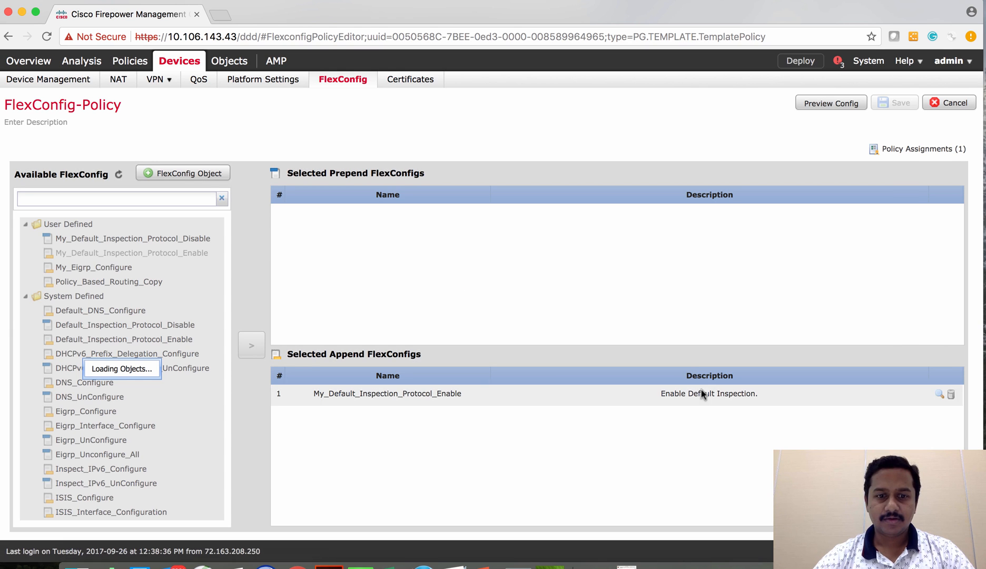
{"action": "left_click", "coordinate": [93, 268]}
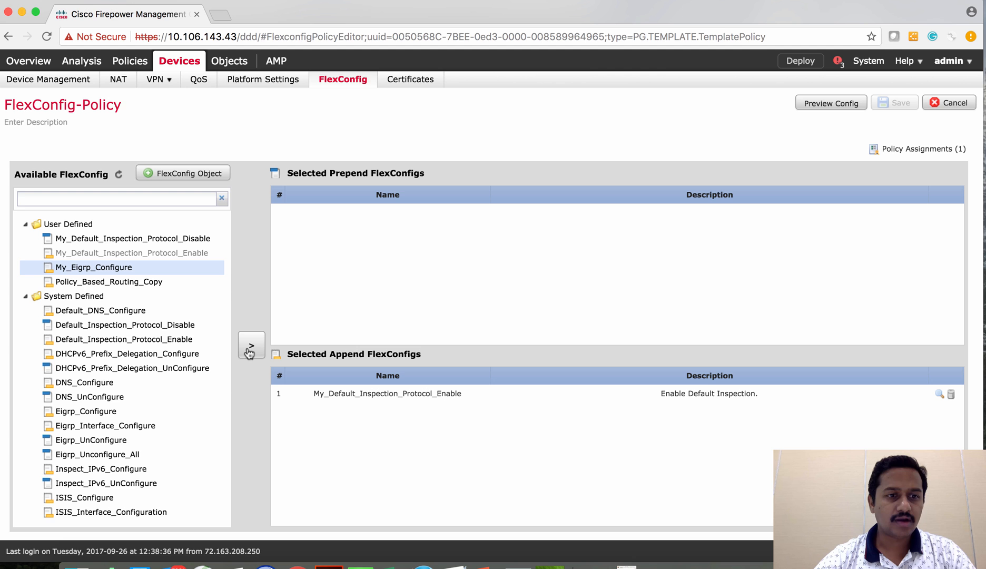
{"action": "left_click", "coordinate": [251, 345]}
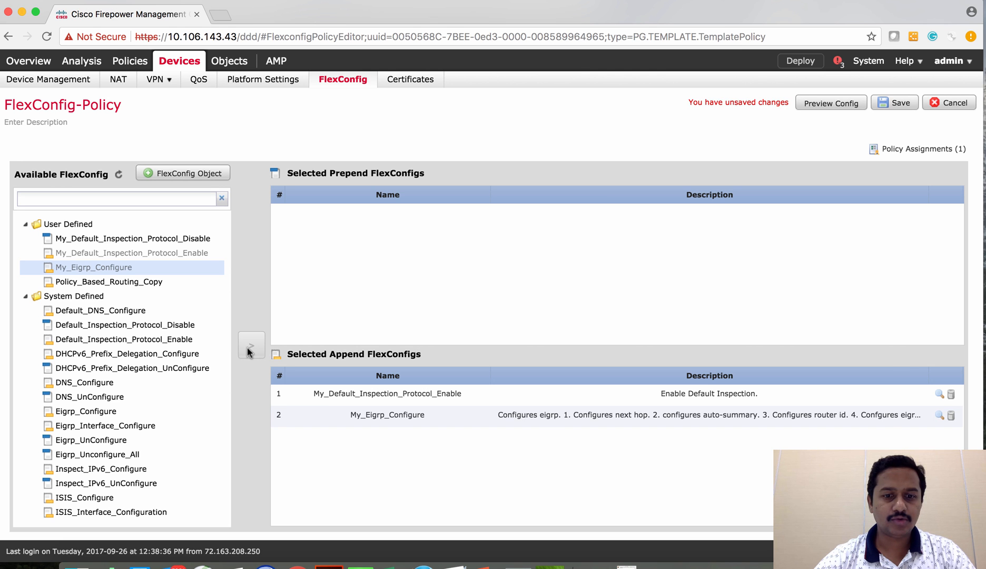
{"action": "left_click", "coordinate": [893, 102]}
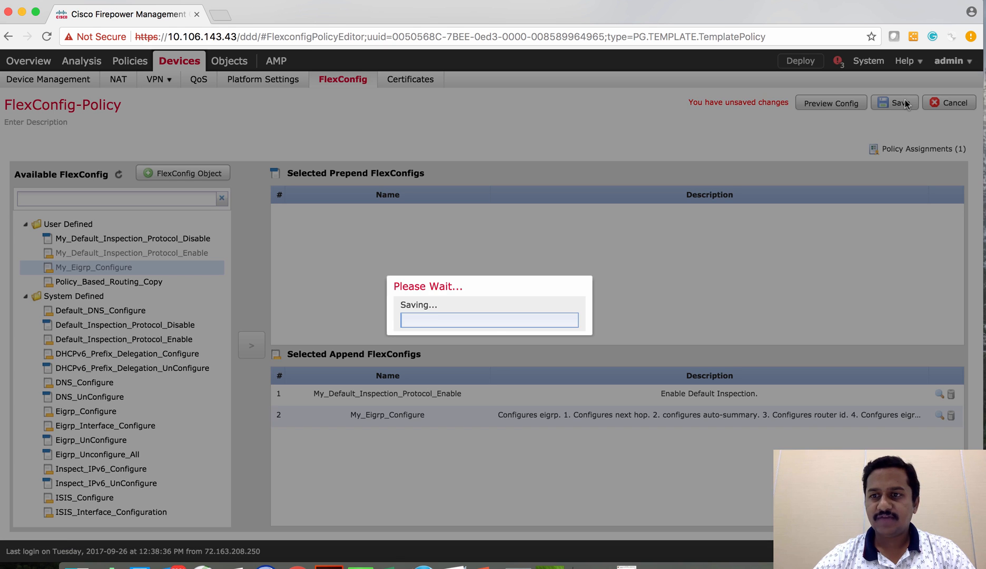
{"action": "left_click", "coordinate": [830, 102]}
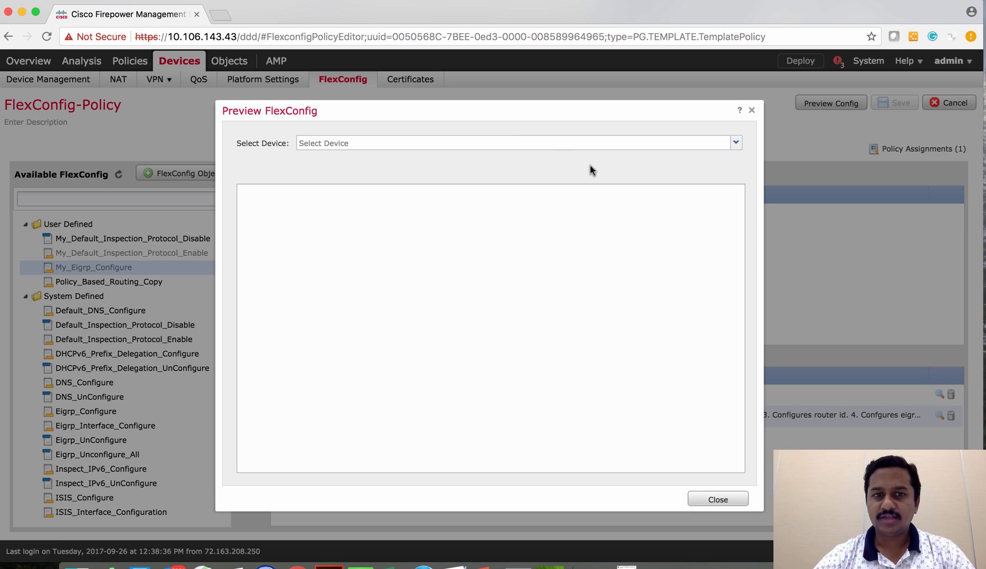
- Preview FP2130-Routed-IP48's config showing the appended router eigrp 10 lines, then close it
{"action": "left_click", "coordinate": [515, 142]}
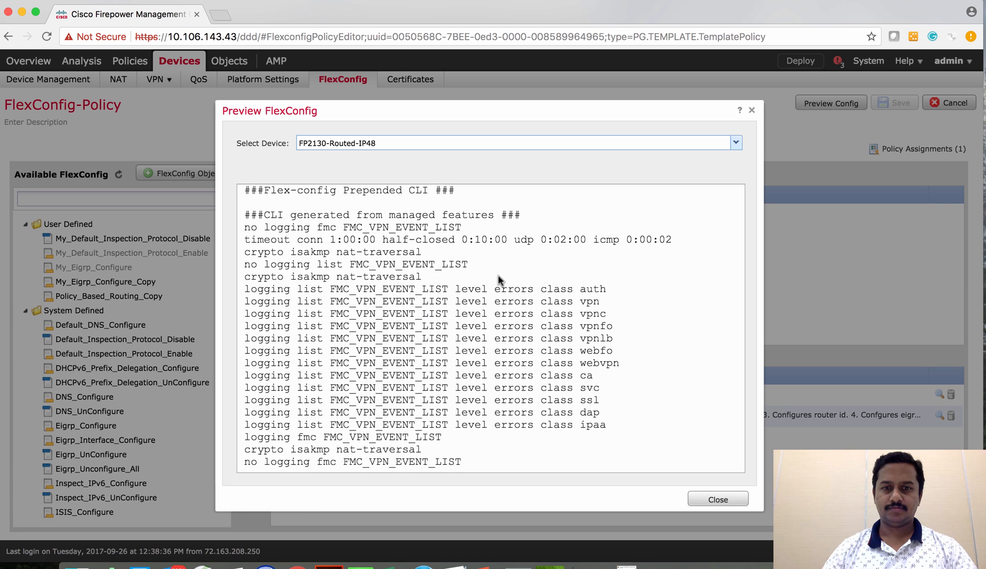
{"action": "scroll", "scroll_direction": "down", "scroll_amount": 3}
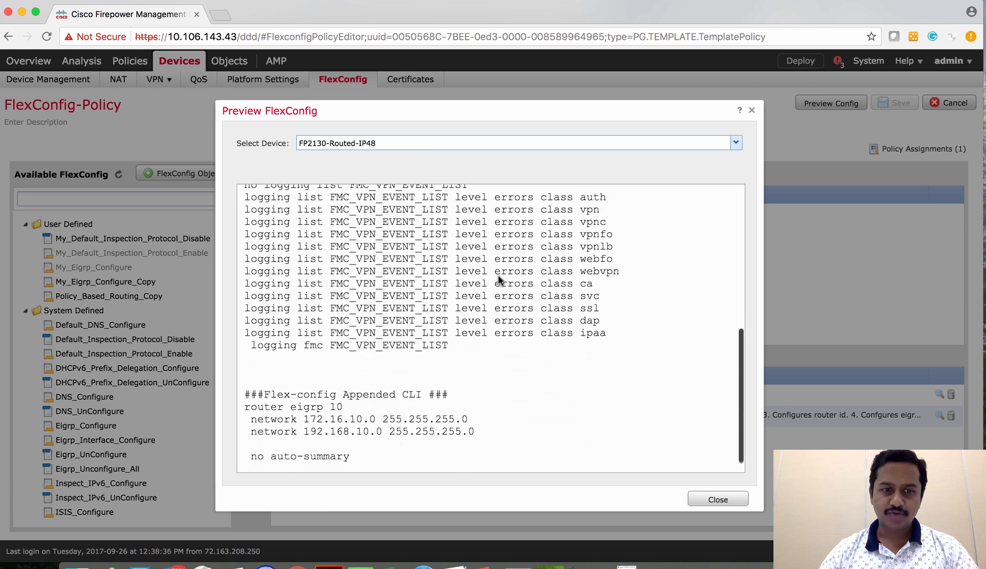
{"action": "scroll", "scroll_direction": "down", "scroll_amount": 3}
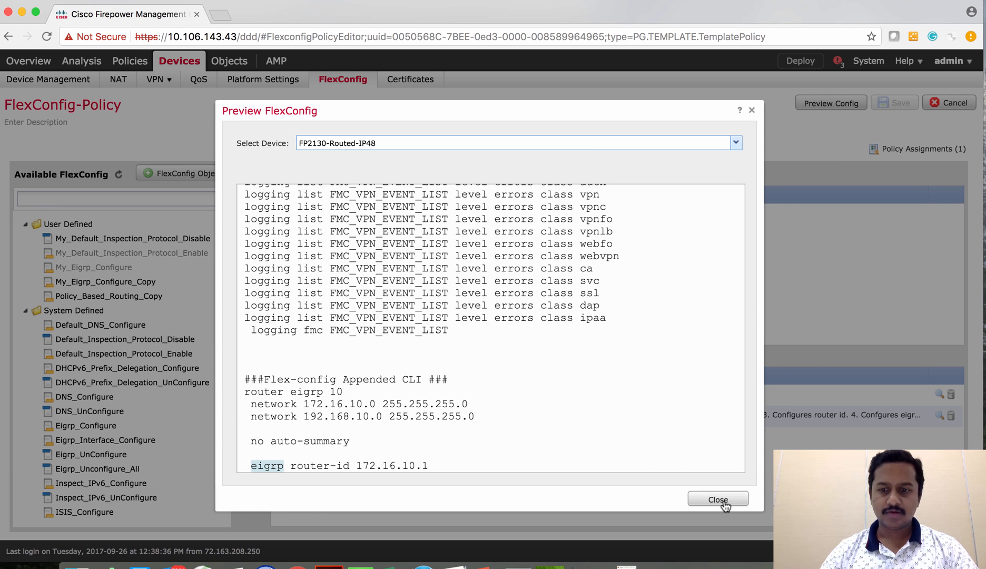
{"action": "left_click", "coordinate": [718, 499]}
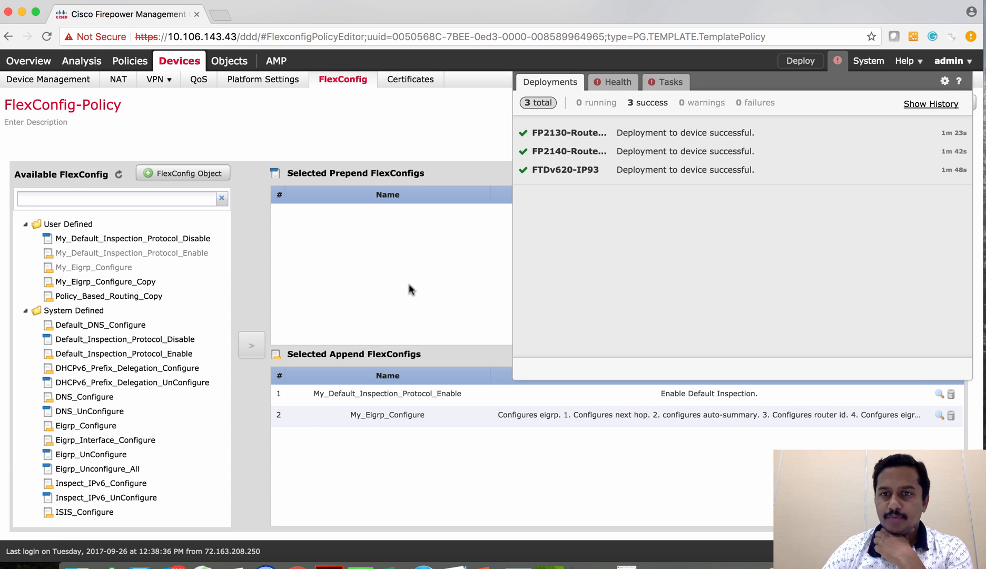
{"action": "mouse_move", "coordinate": [526, 560]}
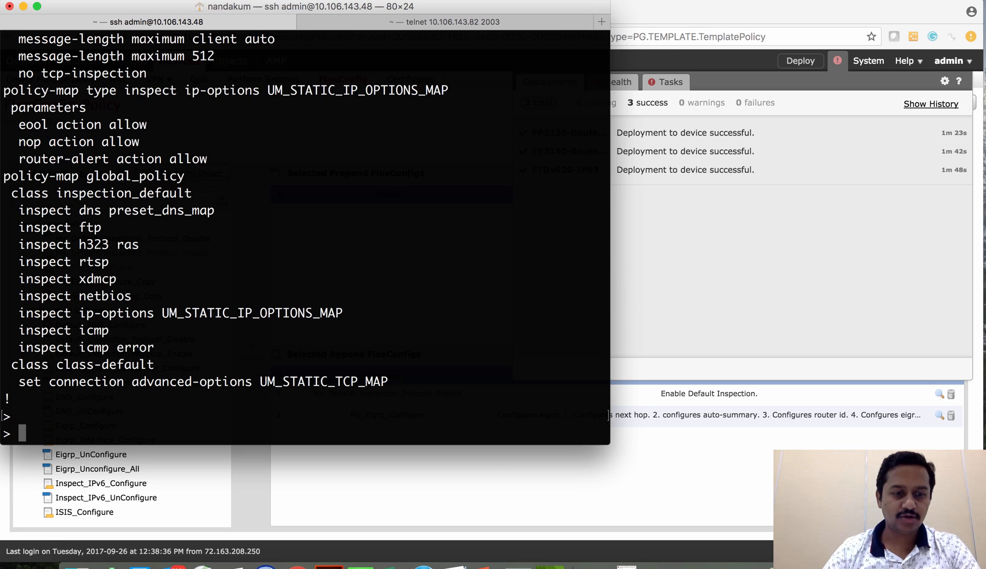
{"action": "type", "text": "show"}
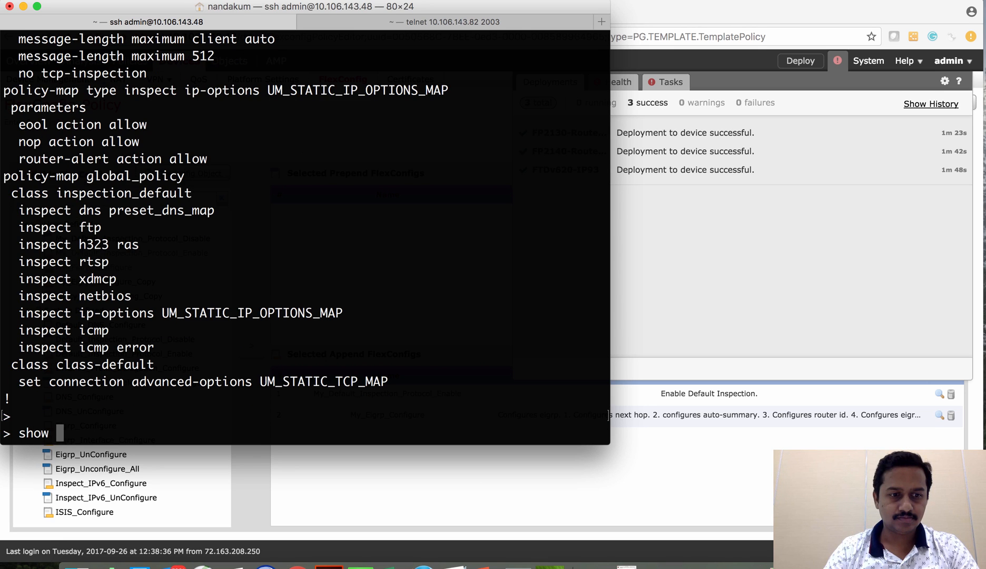
{"action": "type", "text": "running-config rou"}
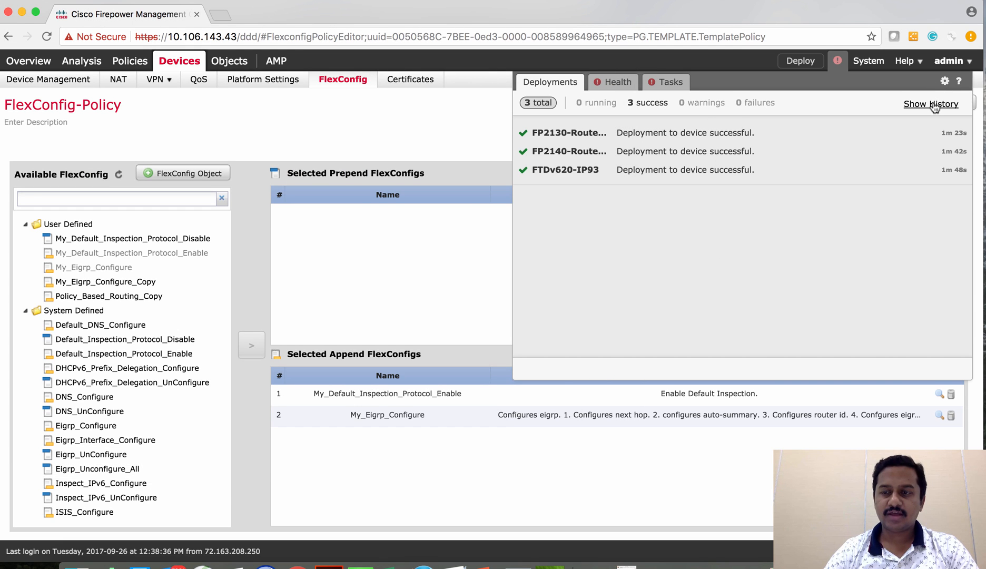
{"action": "left_click", "coordinate": [931, 103]}
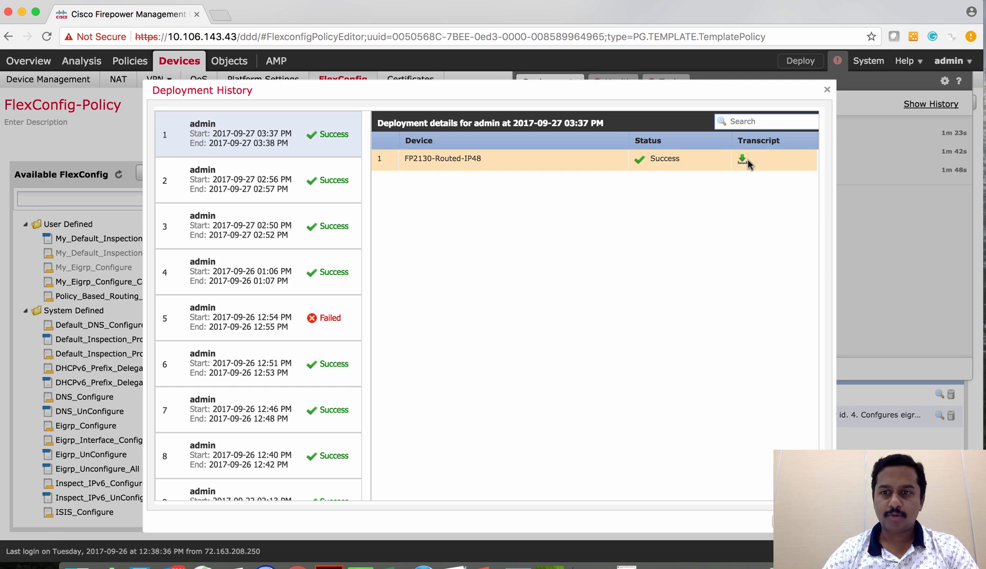
- Read the FP2130-Routed-IP48 deploy transcript confirming router eigrp 10 was pushed, then close it
{"action": "left_click", "coordinate": [741, 158]}
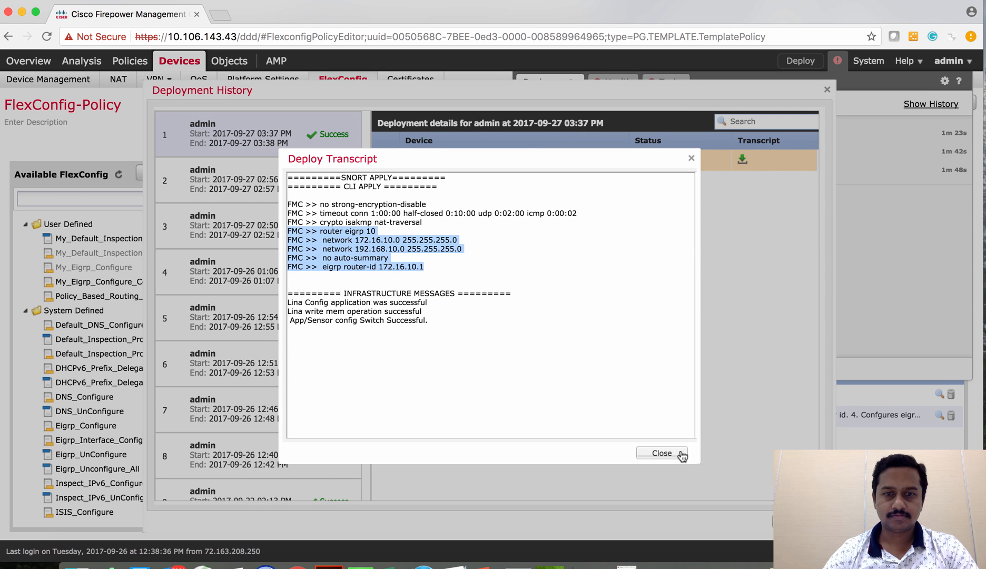
{"action": "left_click", "coordinate": [661, 453]}
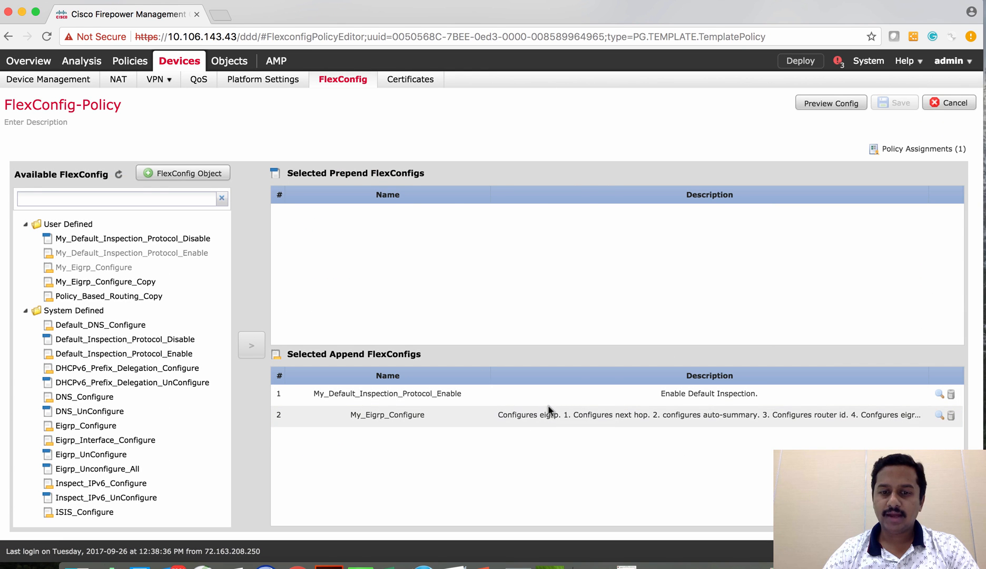
{"action": "mouse_move", "coordinate": [549, 418]}
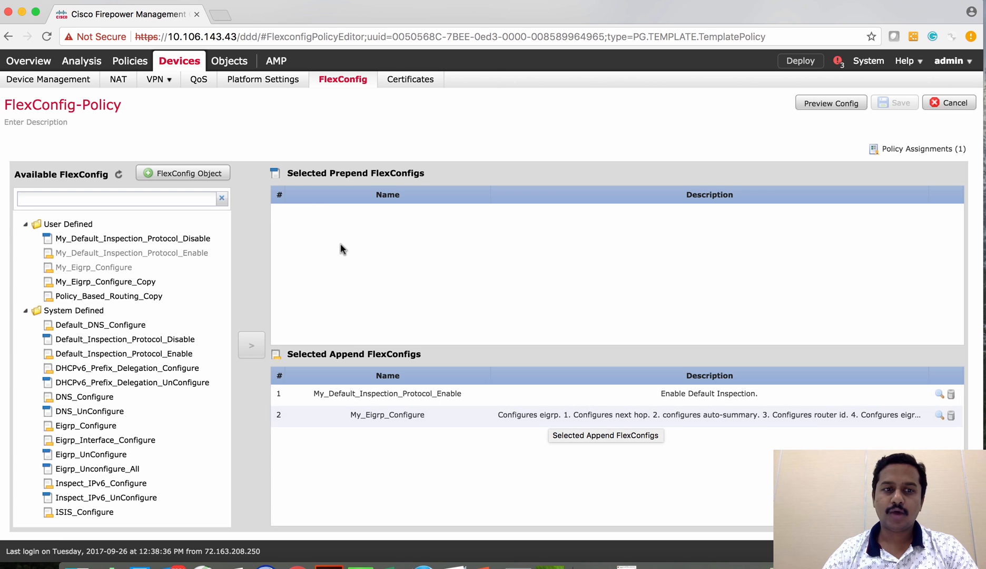
{"action": "left_click", "coordinate": [229, 60]}
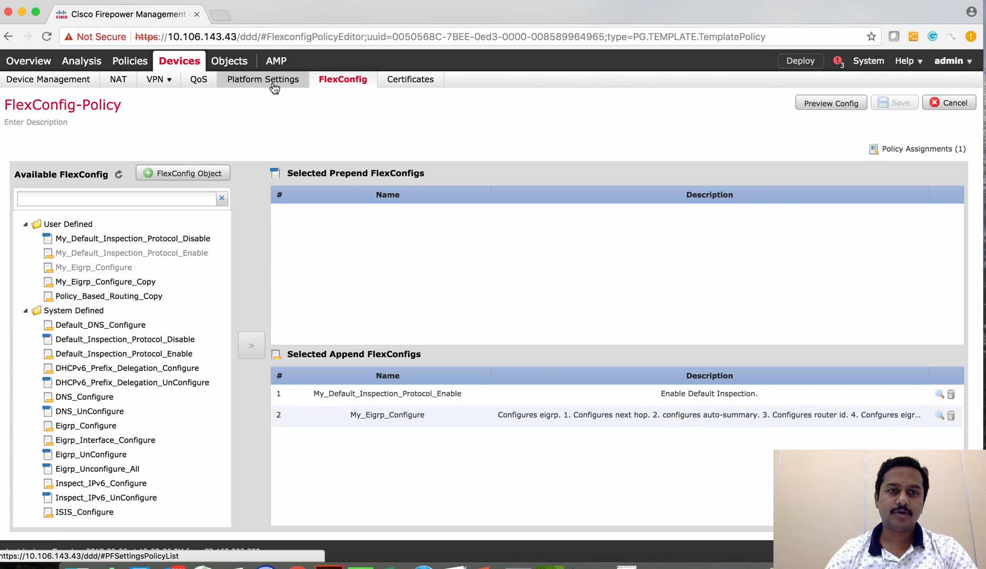
- View Eigrp_Unconfigure_All's 'clear configure router eigrp' in Object Management, then return to the FlexConfig policy
{"action": "left_click", "coordinate": [229, 60]}
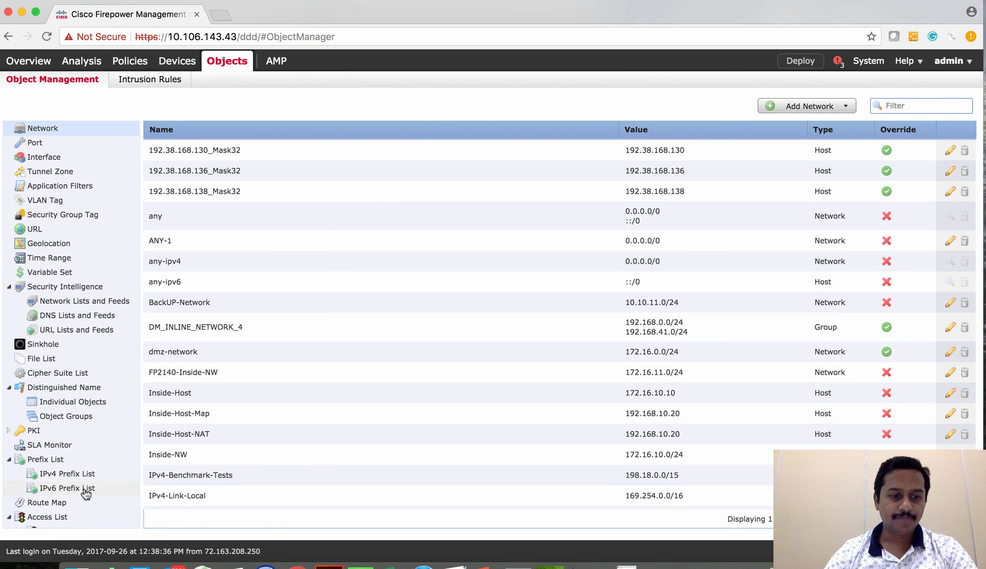
{"action": "left_click", "coordinate": [70, 505]}
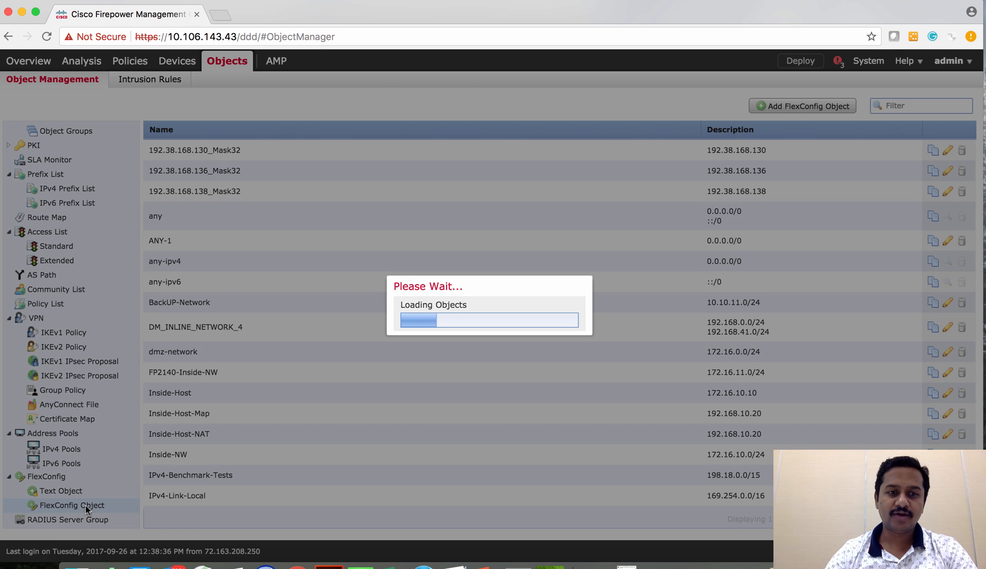
{"action": "left_click", "coordinate": [73, 505]}
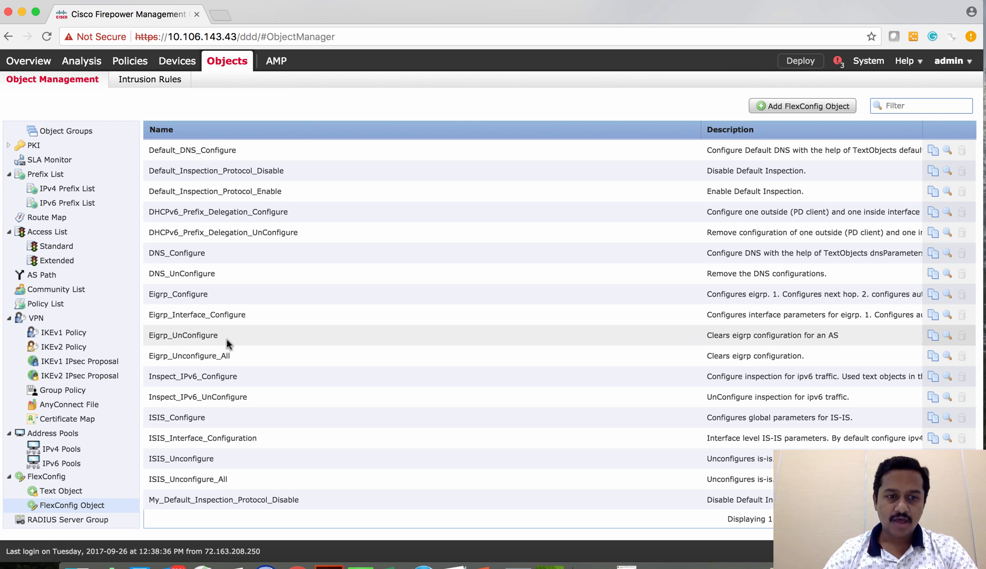
{"action": "mouse_move", "coordinate": [219, 351]}
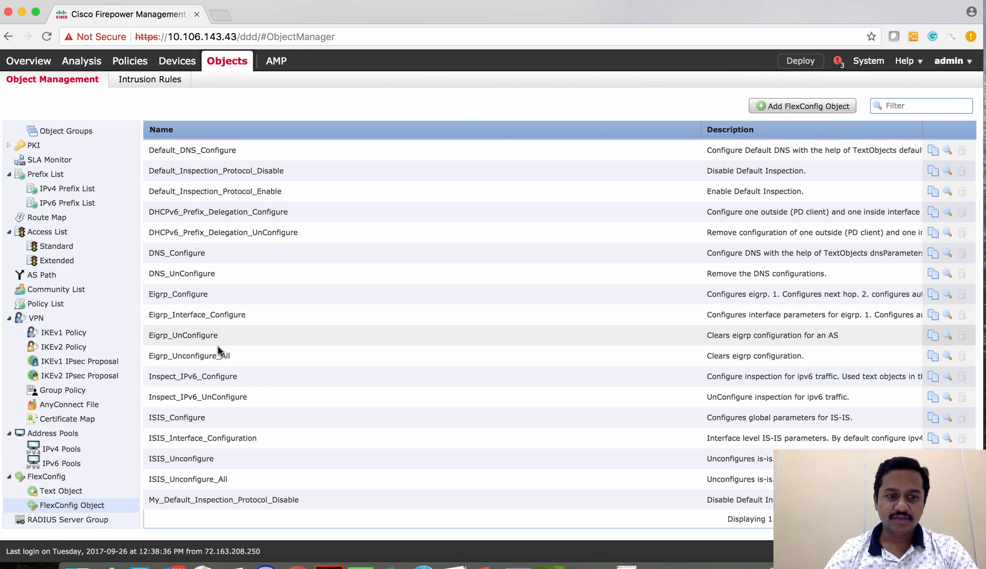
{"action": "mouse_move", "coordinate": [218, 342]}
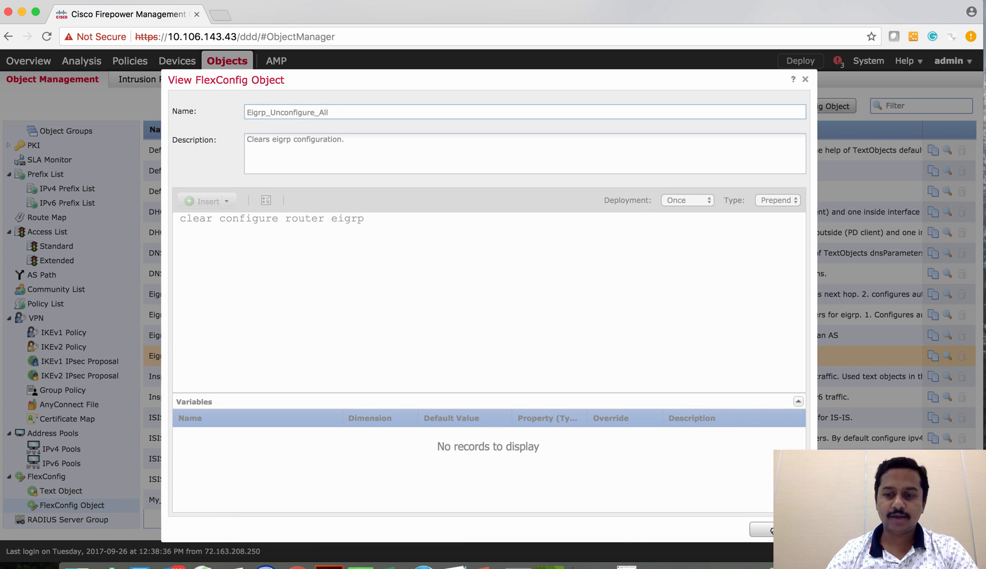
{"action": "left_click", "coordinate": [805, 79]}
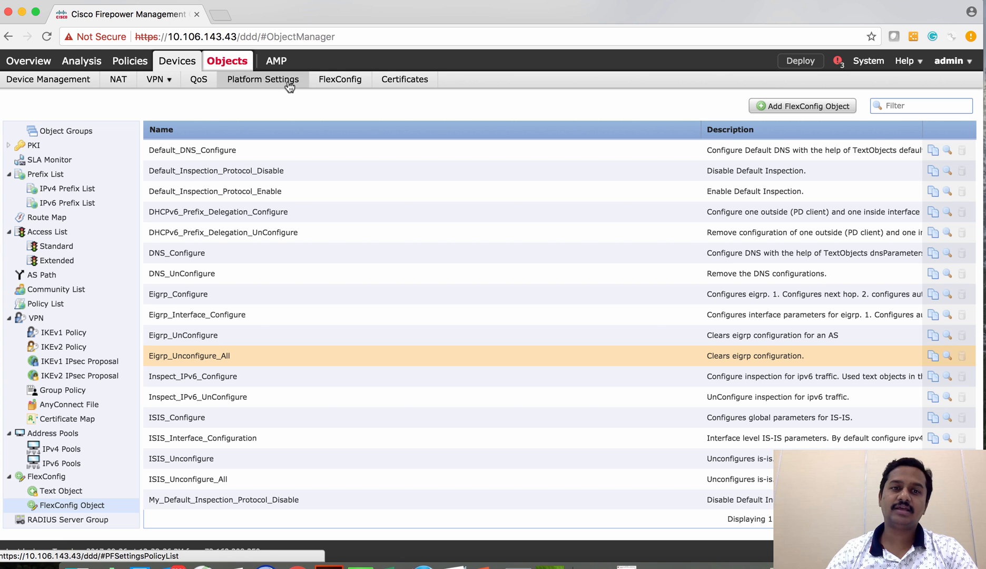
{"action": "left_click", "coordinate": [342, 79]}
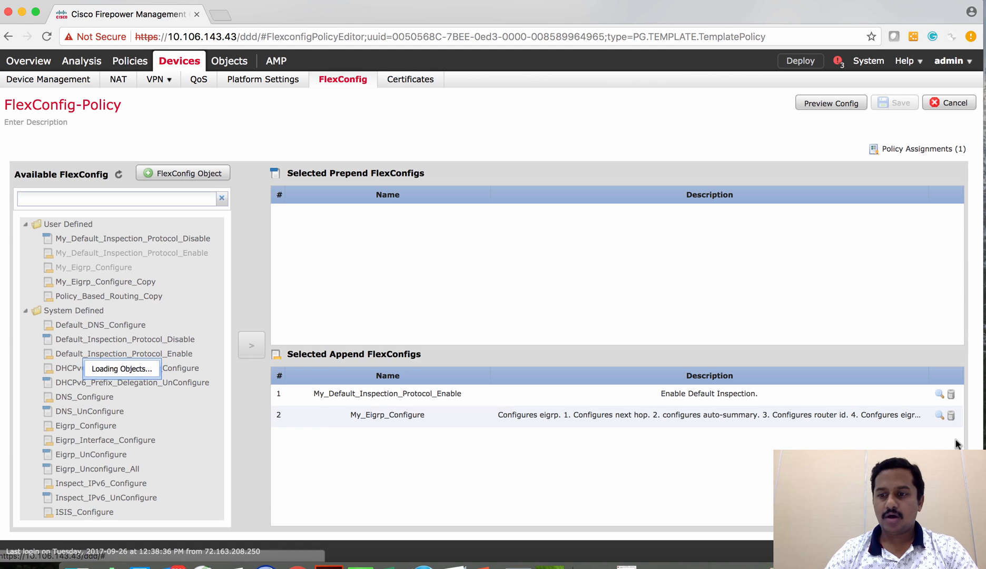
- Remove My_Eigrp_Configure from appended configs, prepend Eigrp_Unconfigure_All, and save the FlexConfig policy
{"action": "left_click", "coordinate": [950, 414]}
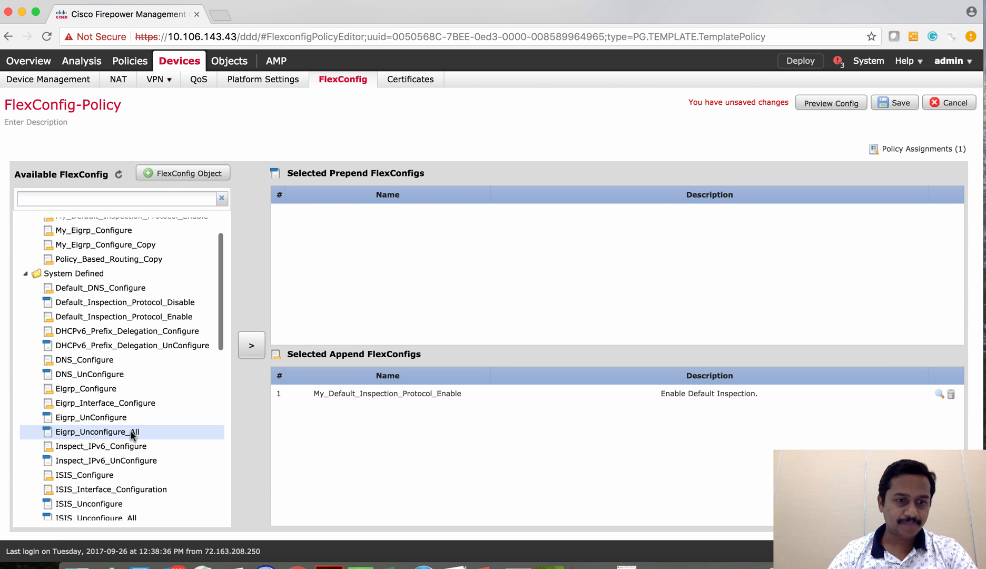
{"action": "left_click", "coordinate": [251, 344]}
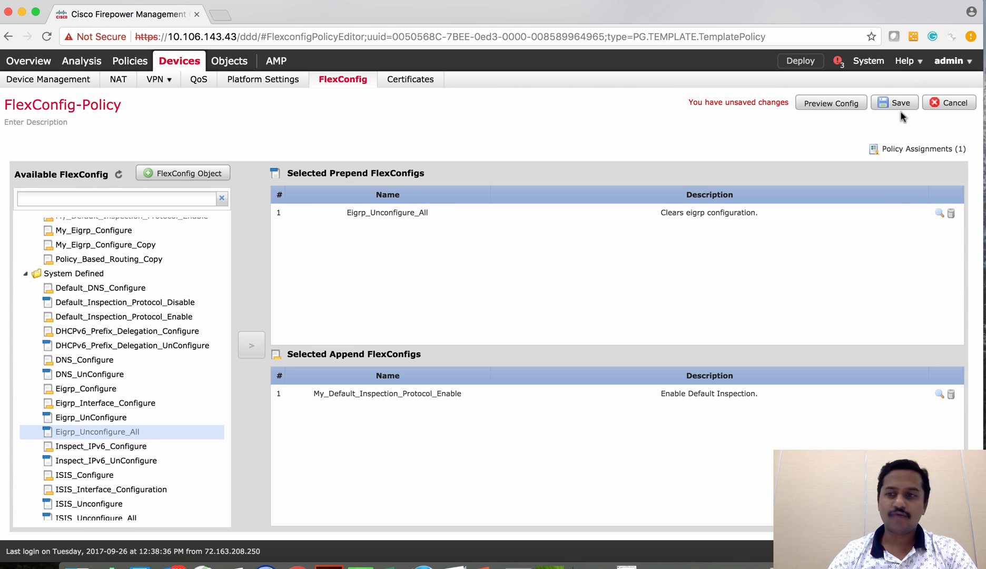
{"action": "left_click", "coordinate": [830, 102]}
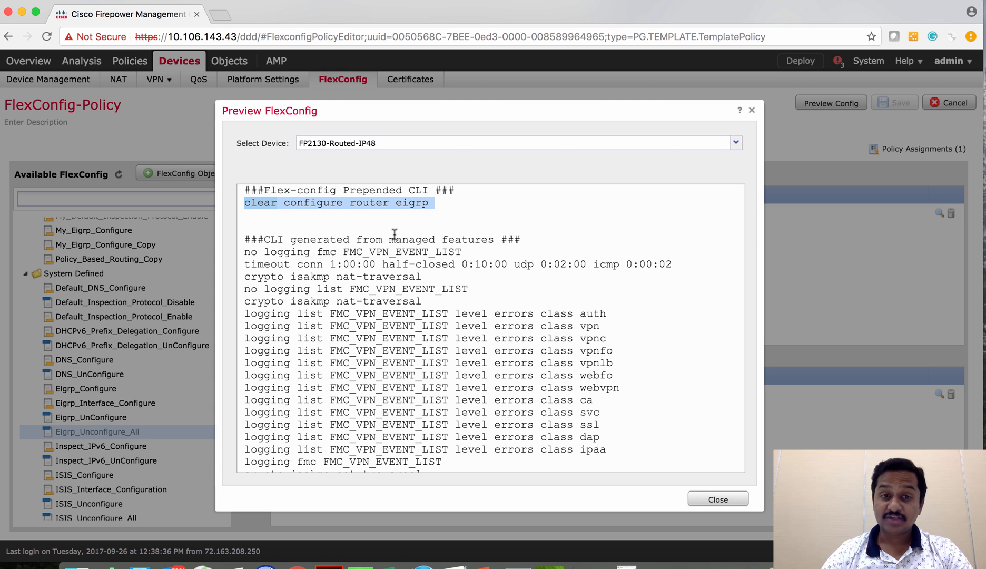
- Review the config preview showing 'clear configure router eigrp' and close it
{"action": "scroll", "scroll_direction": "down", "scroll_amount": 3}
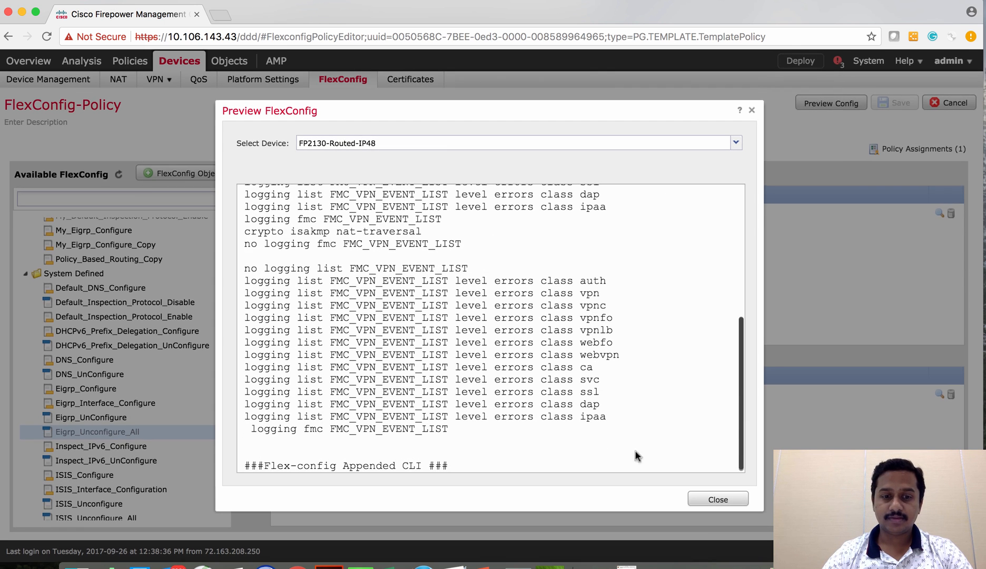
{"action": "left_click", "coordinate": [717, 498]}
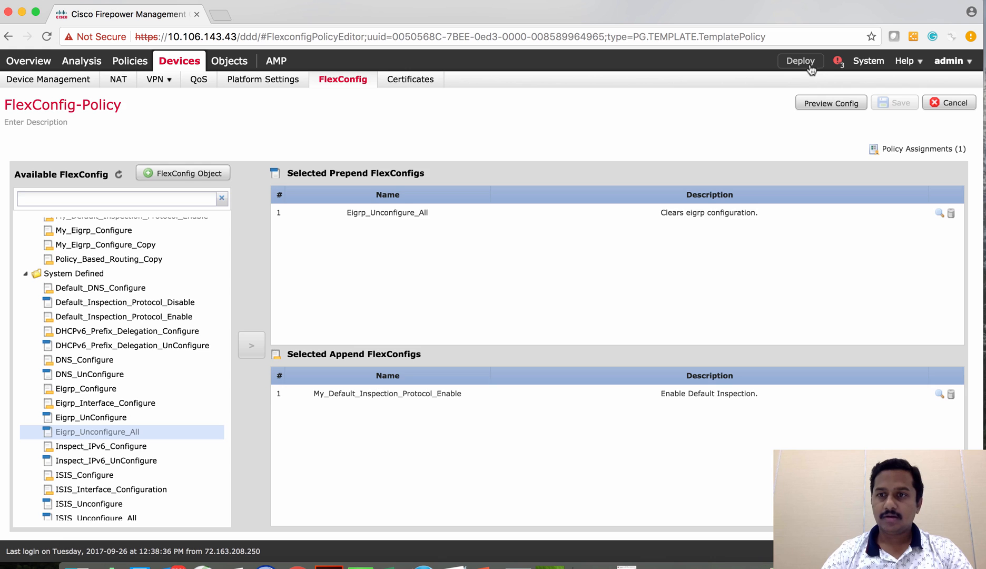
- Deploy the updated FlexConfig policy to FP2130-Routed-IP48
{"action": "left_click", "coordinate": [799, 60]}
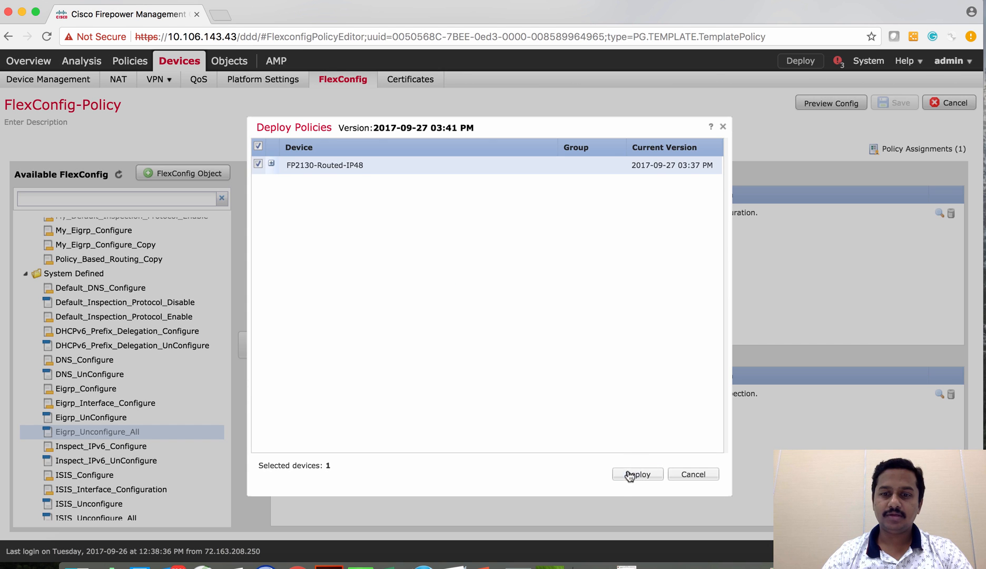
{"action": "left_click", "coordinate": [637, 474]}
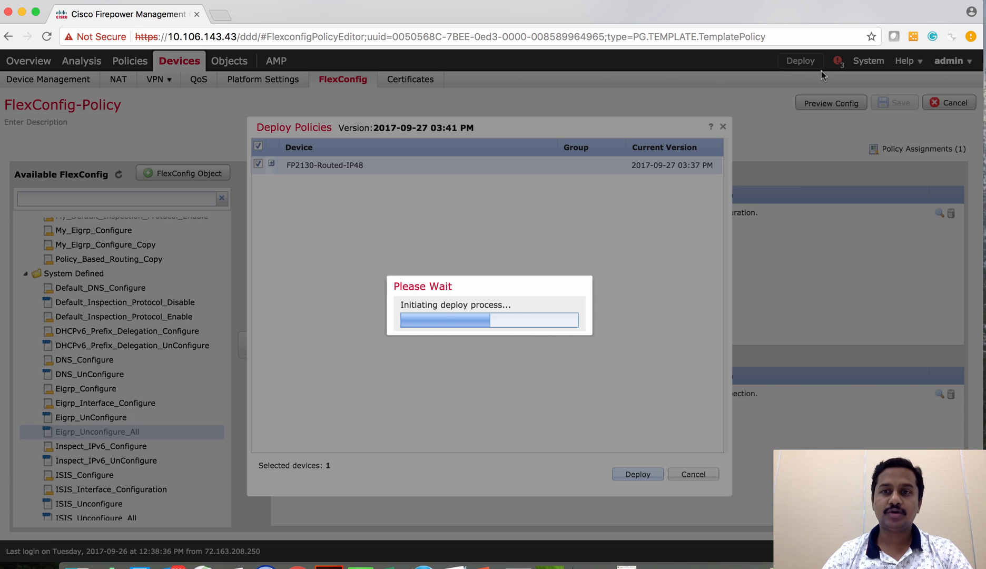